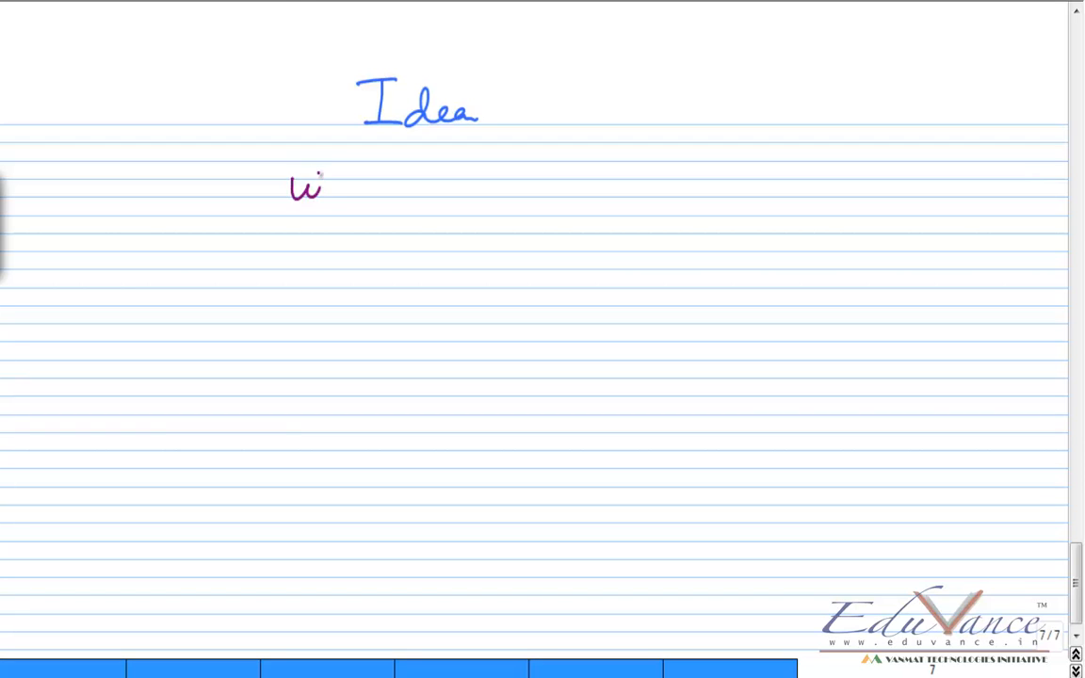
# - Handwrite notes under the 'Idea' heading, ending with 'breadboard' and 'zero pcb' in green
pyautogui.moveTo(292, 188); pyautogui.dragTo(470, 197)
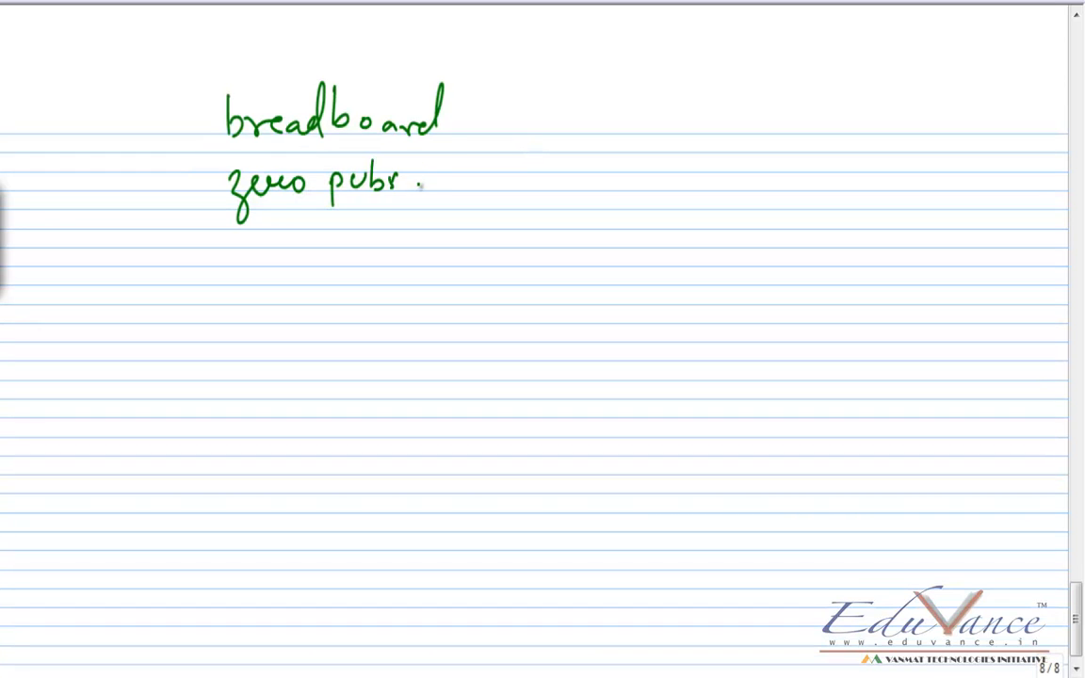
# - Draw an arrow linking breadboard and zero pcb, then a rectangle with rows of small holes
pyautogui.moveTo(447, 203); pyautogui.dragTo(456, 141)
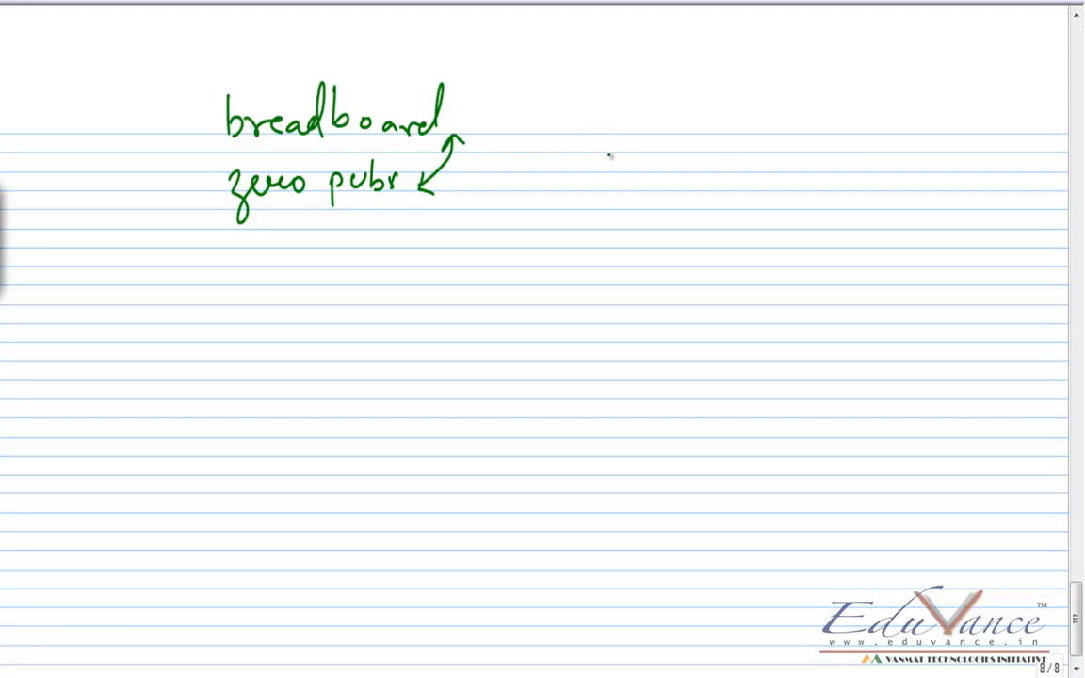
pyautogui.moveTo(572, 284); pyautogui.dragTo(715, 154)
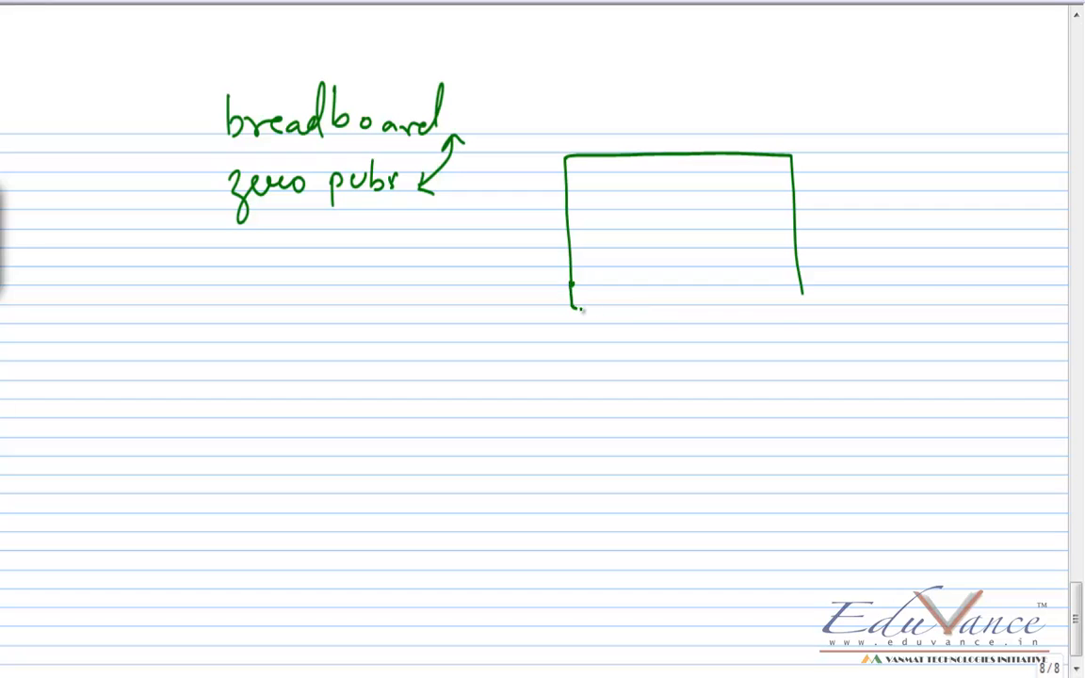
pyautogui.moveTo(572, 306); pyautogui.dragTo(799, 300)
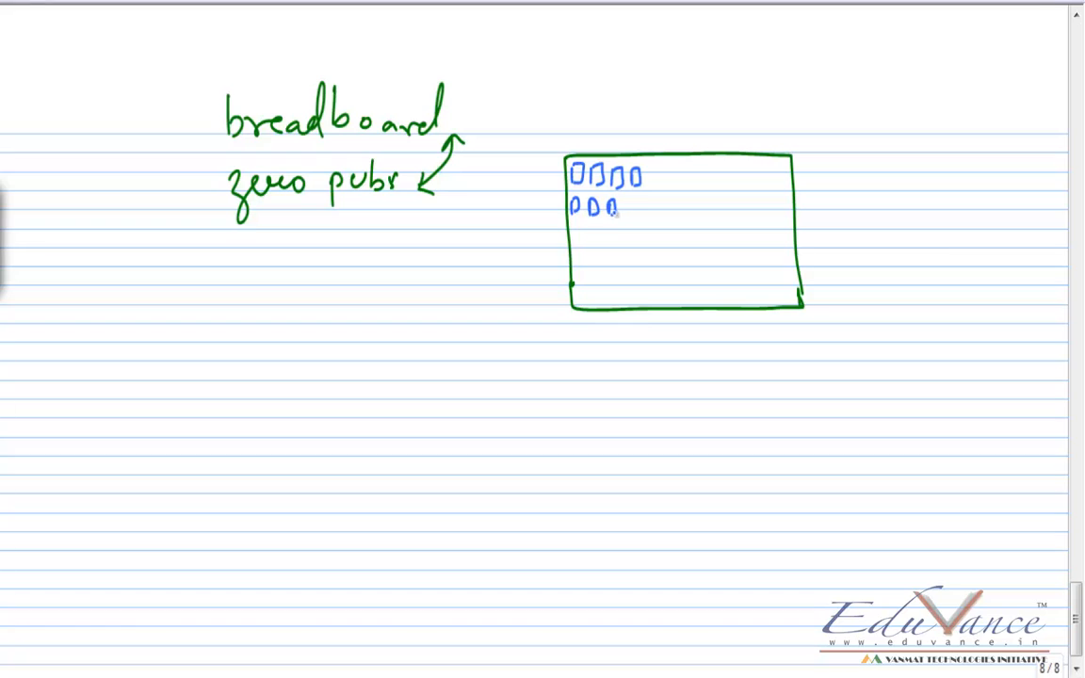
pyautogui.moveTo(617, 209); pyautogui.dragTo(641, 209)
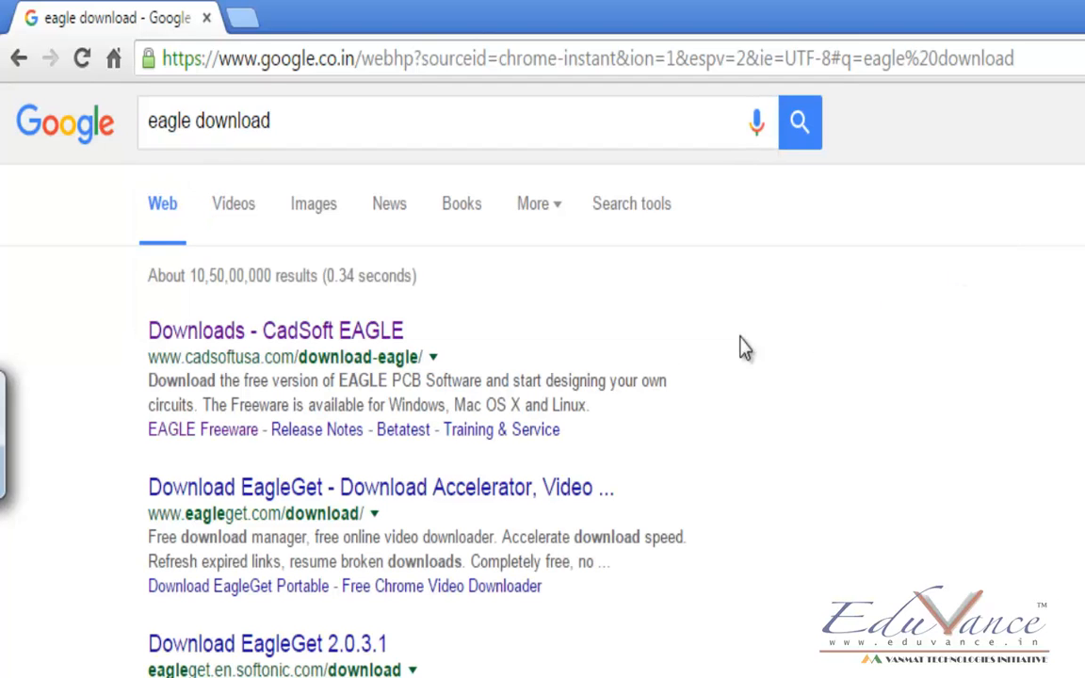
pyautogui.moveTo(278, 349)
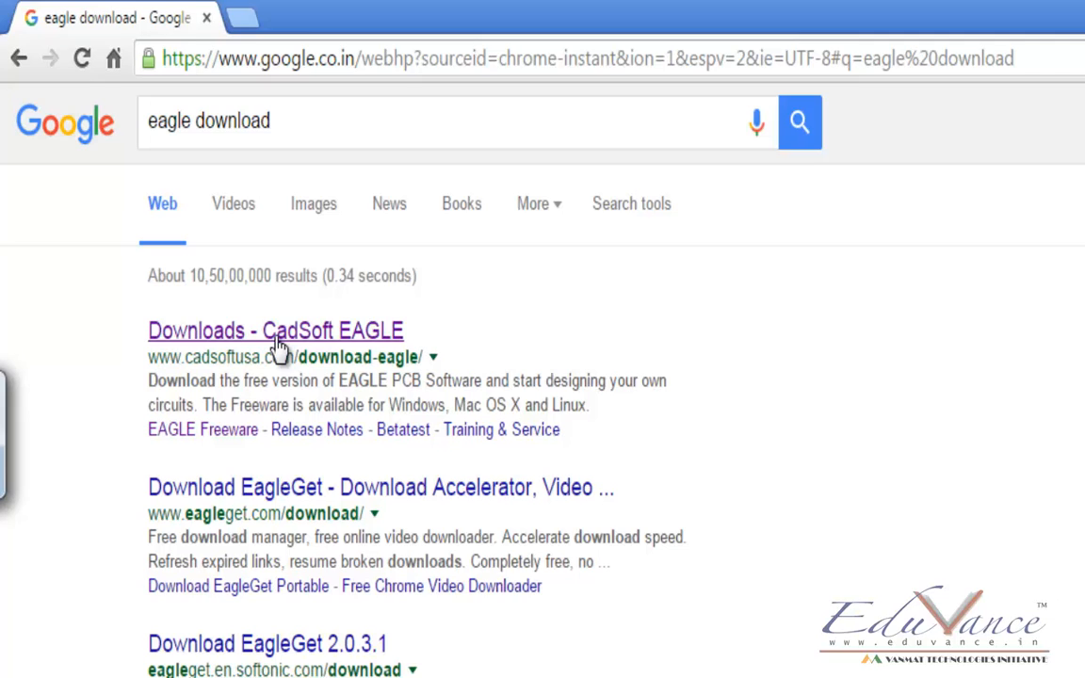
# - Open the 'Downloads - CadSoft EAGLE' search result in a new tab
pyautogui.rightClick(275, 330)
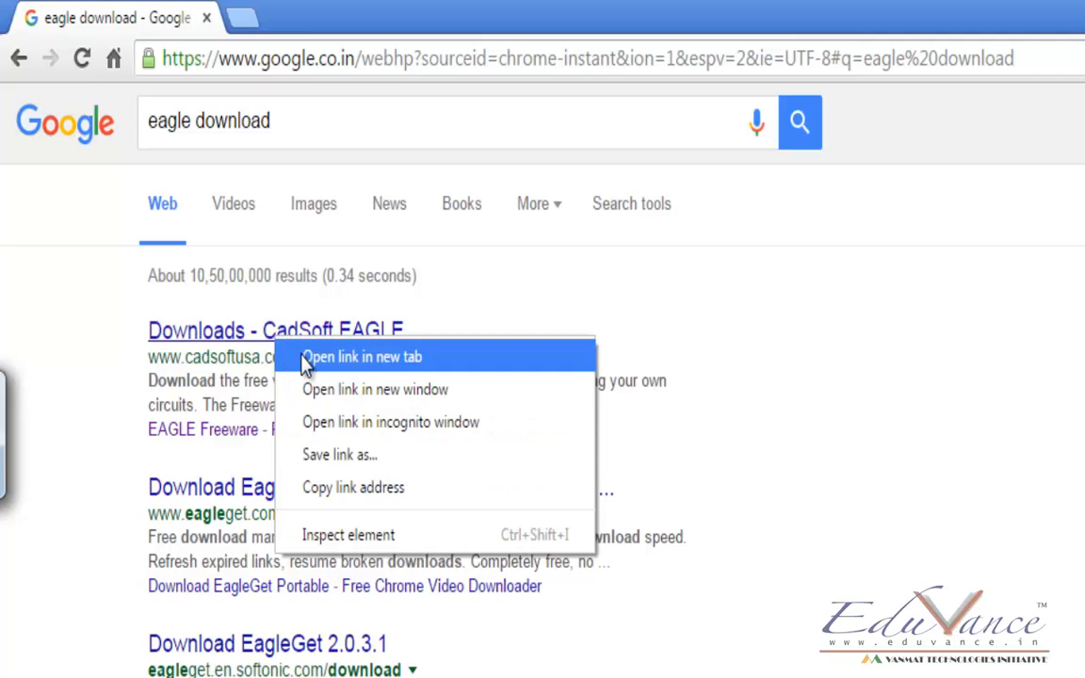
pyautogui.click(361, 356)
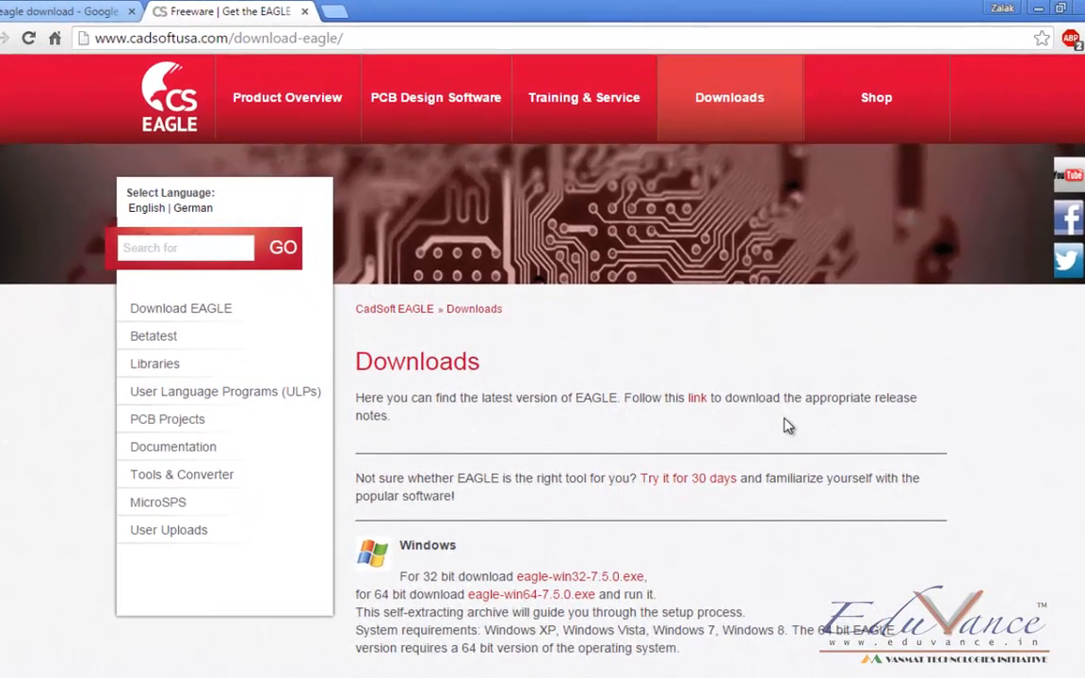
pyautogui.scroll(-3)
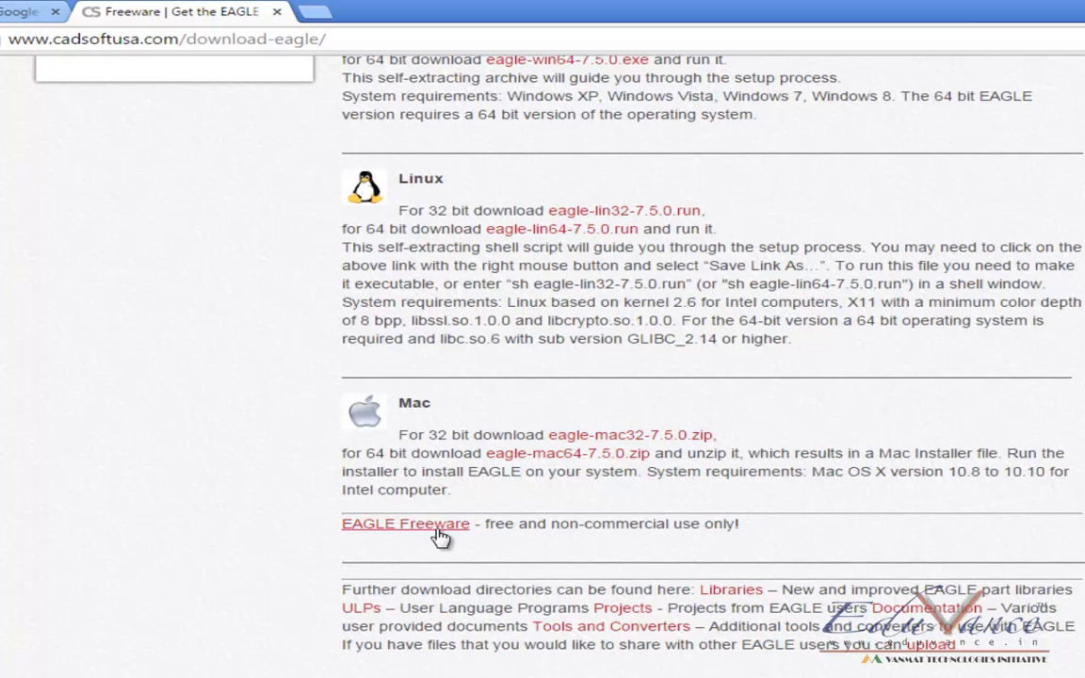
pyautogui.scroll(3)
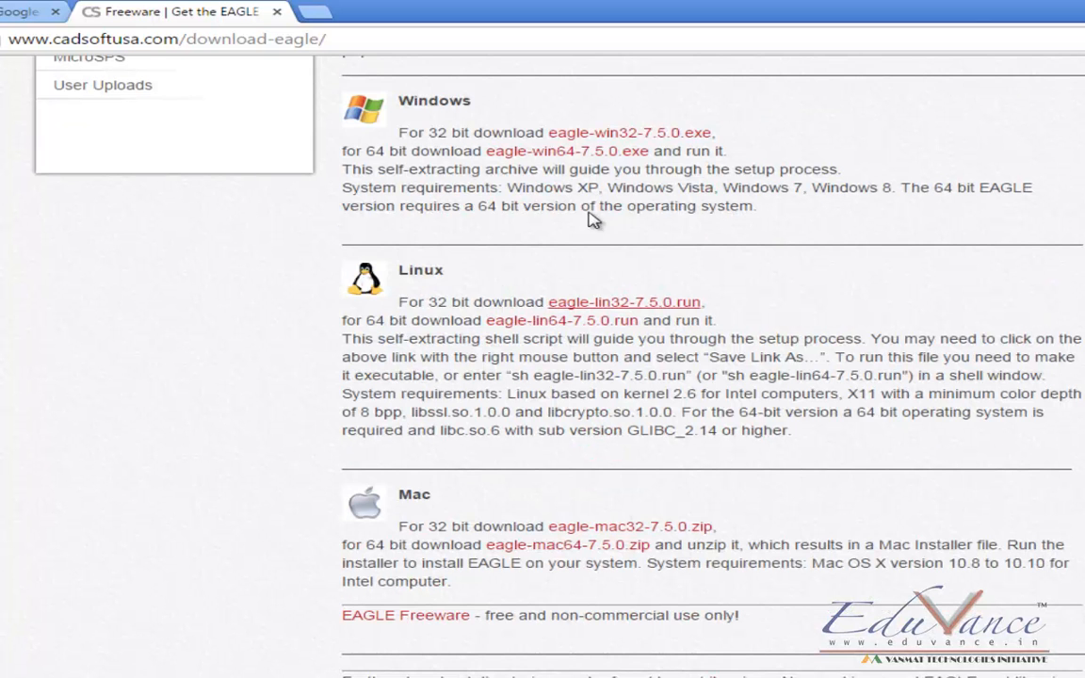
pyautogui.moveTo(597, 140)
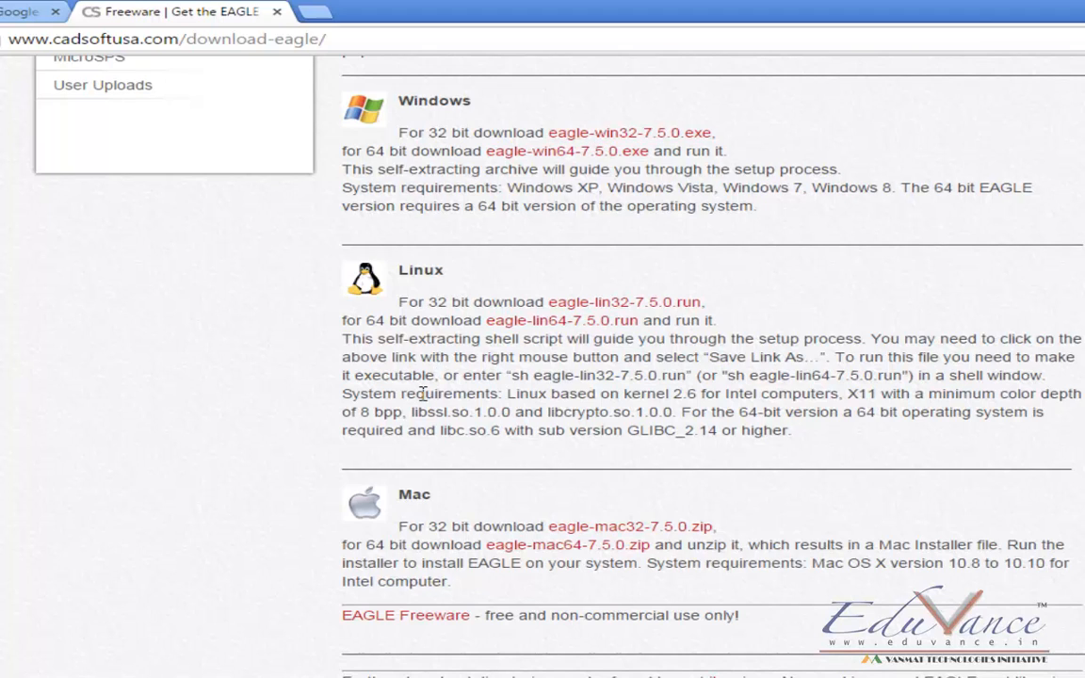
pyautogui.moveTo(379, 448)
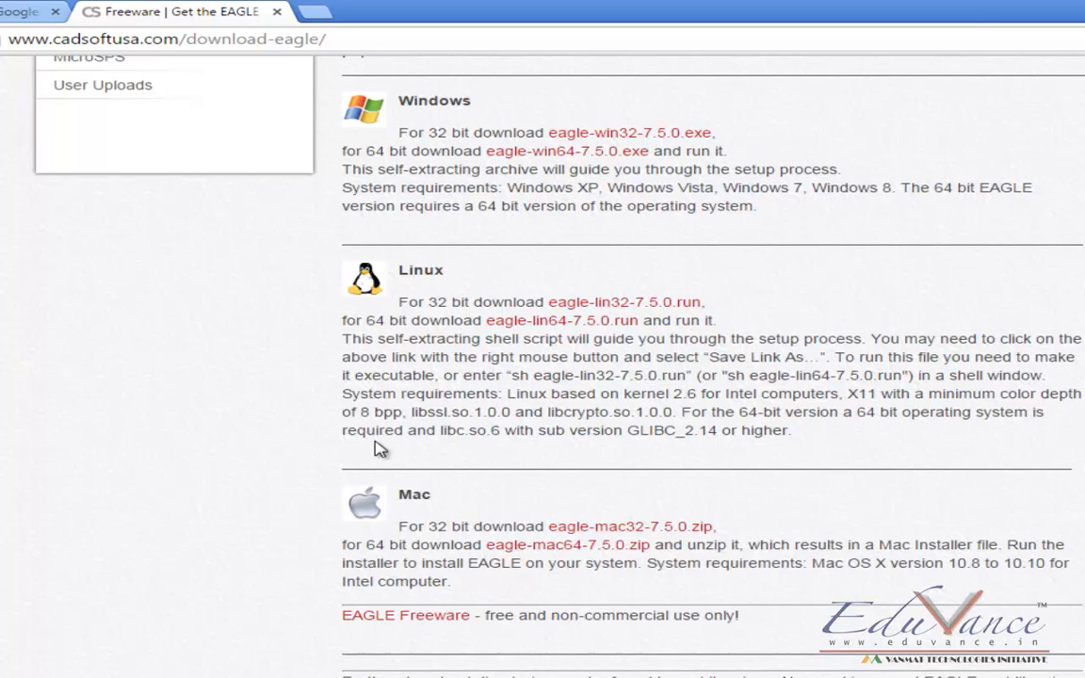
pyautogui.scroll(-3)
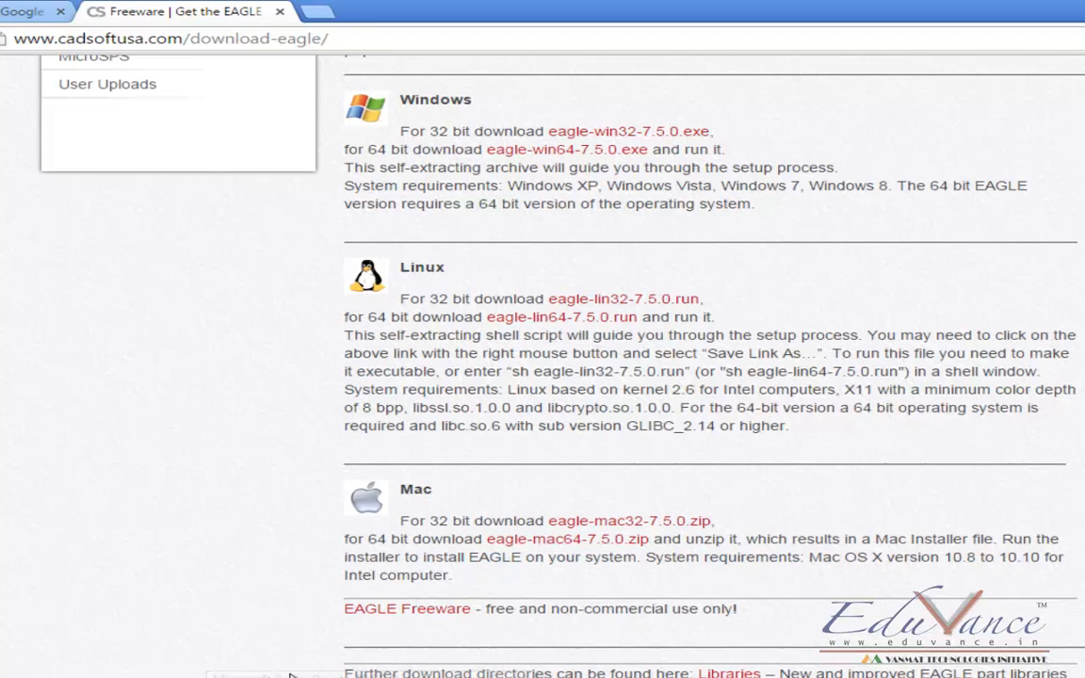
pyautogui.scroll(-3)
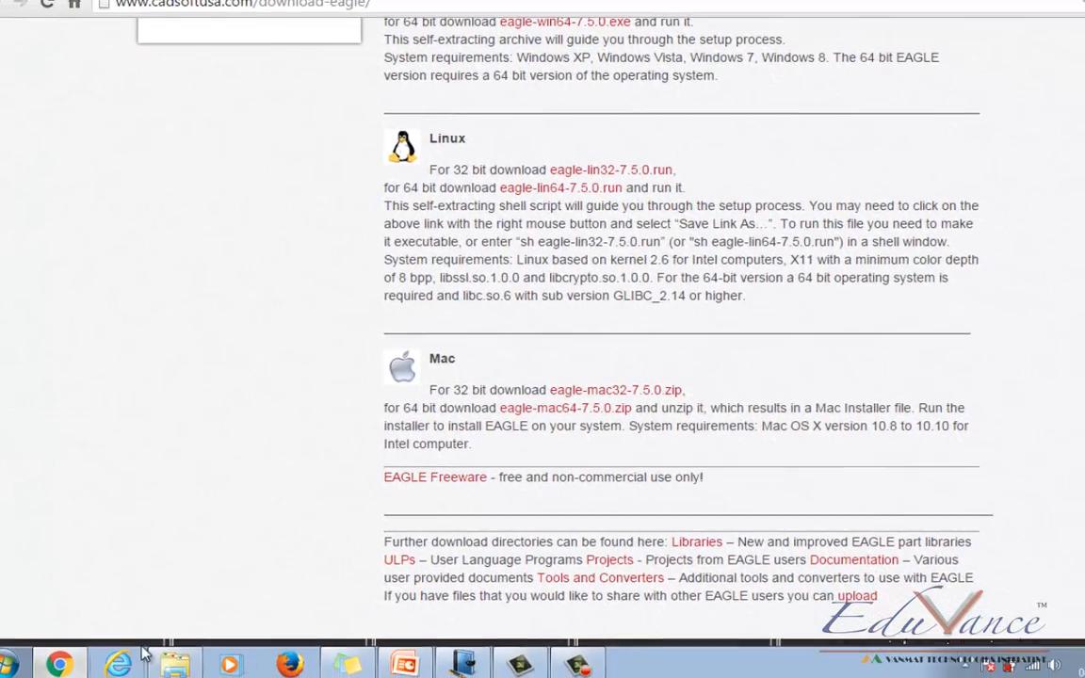
pyautogui.click(14, 656)
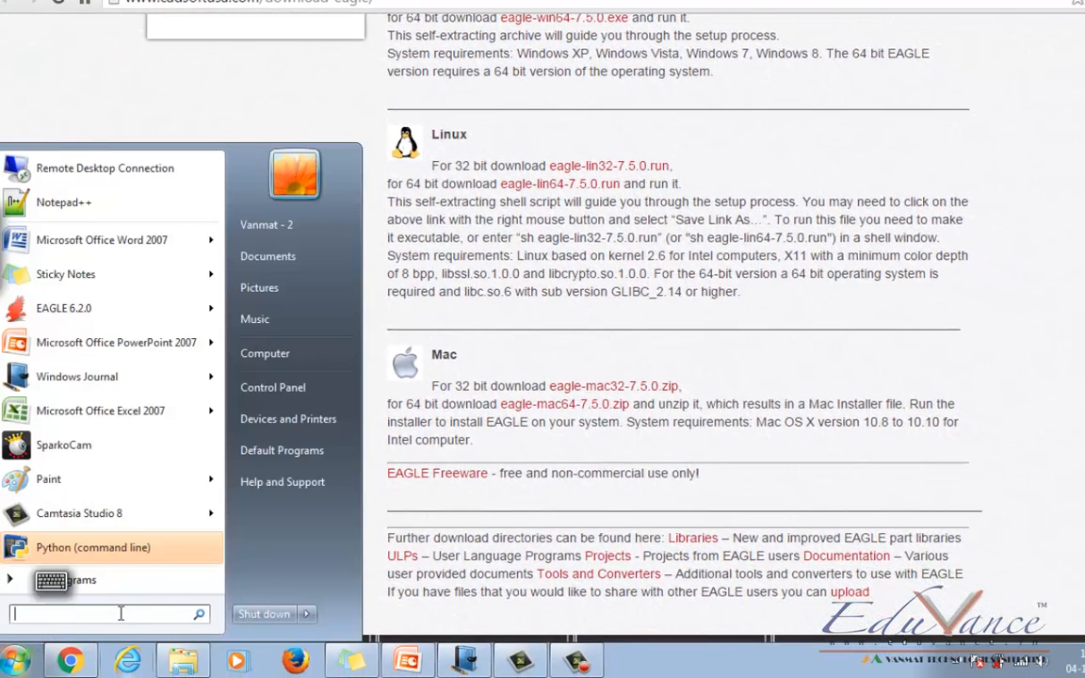
# - Search 'eag' in the Start menu and launch EAGLE 7.1.0
pyautogui.write('eag')
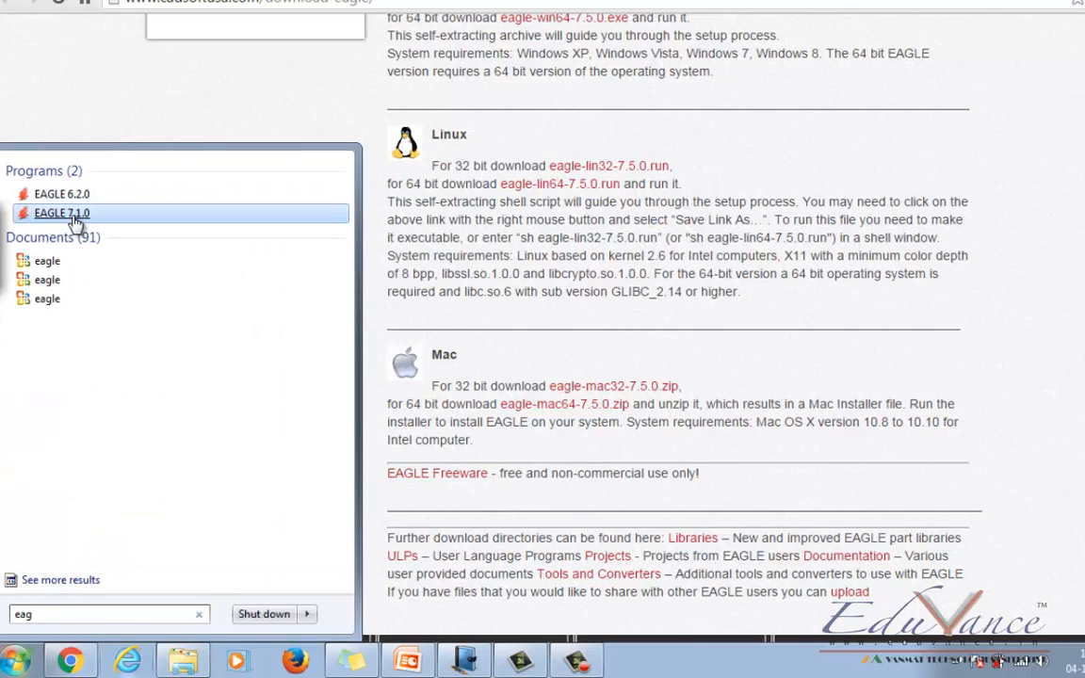
pyautogui.click(61, 212)
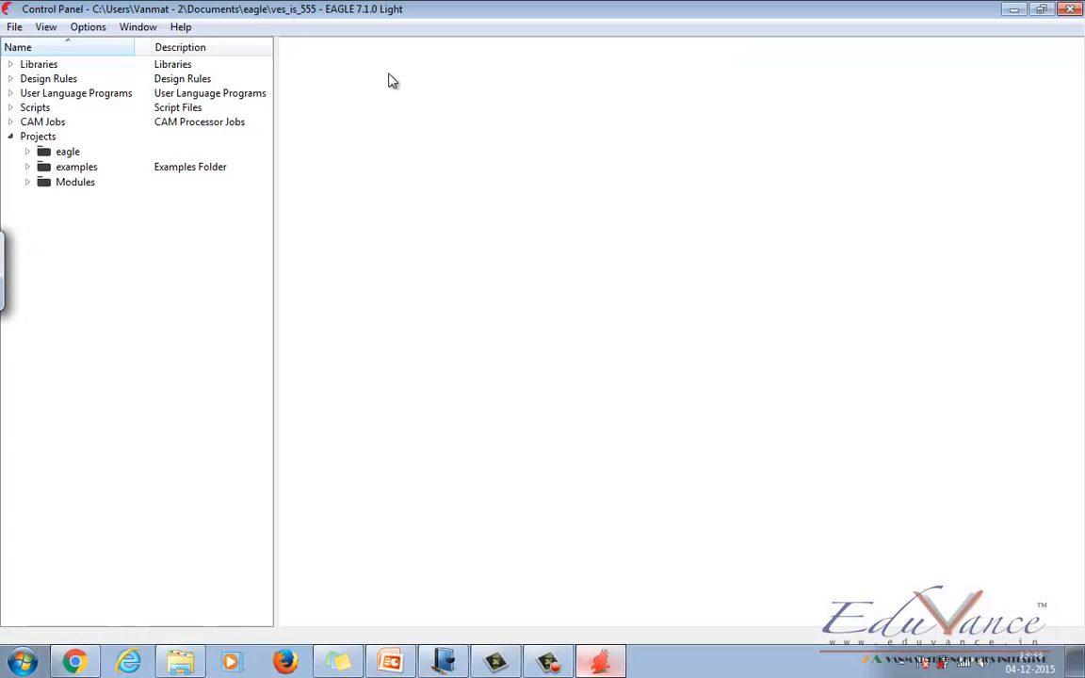
pyautogui.moveTo(154, 501)
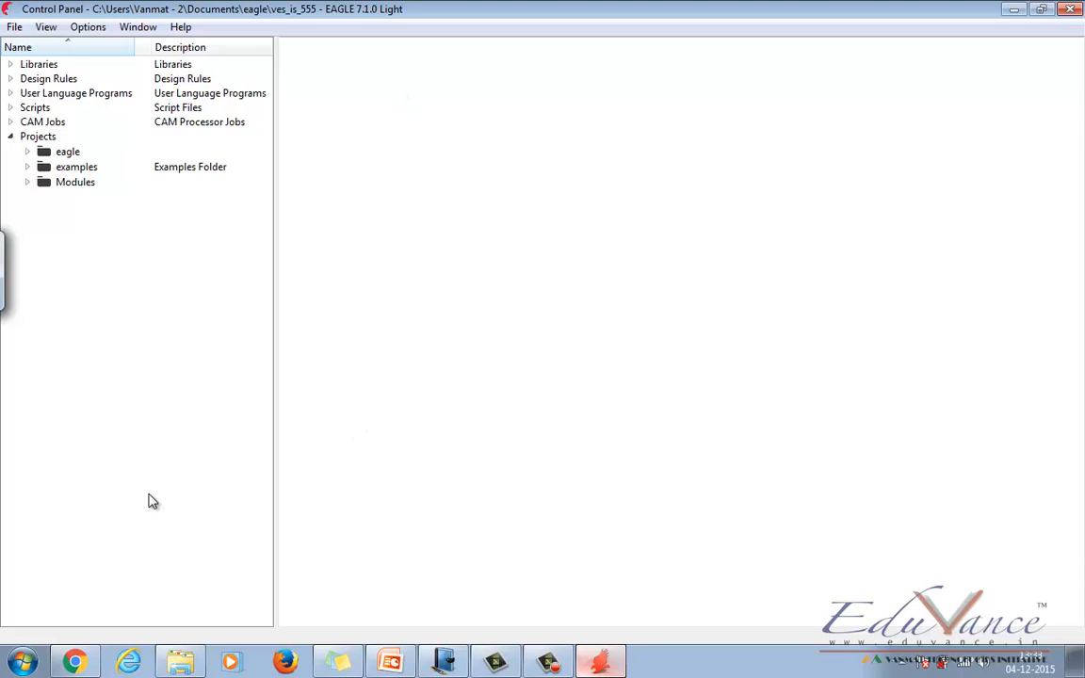
pyautogui.moveTo(171, 508)
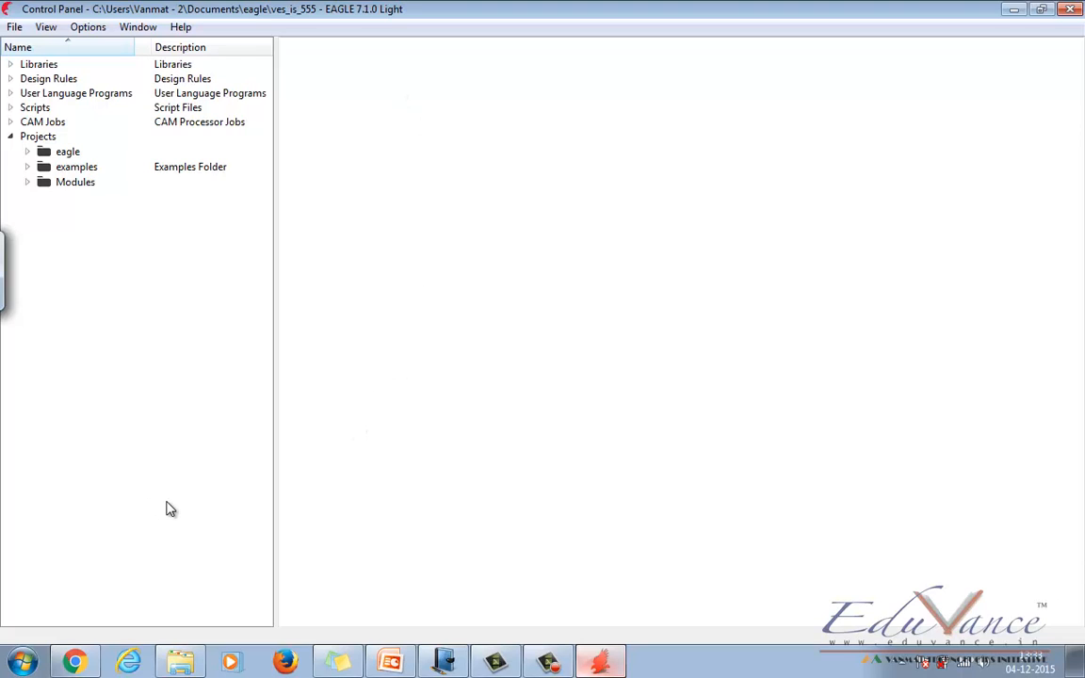
pyautogui.moveTo(382, 11)
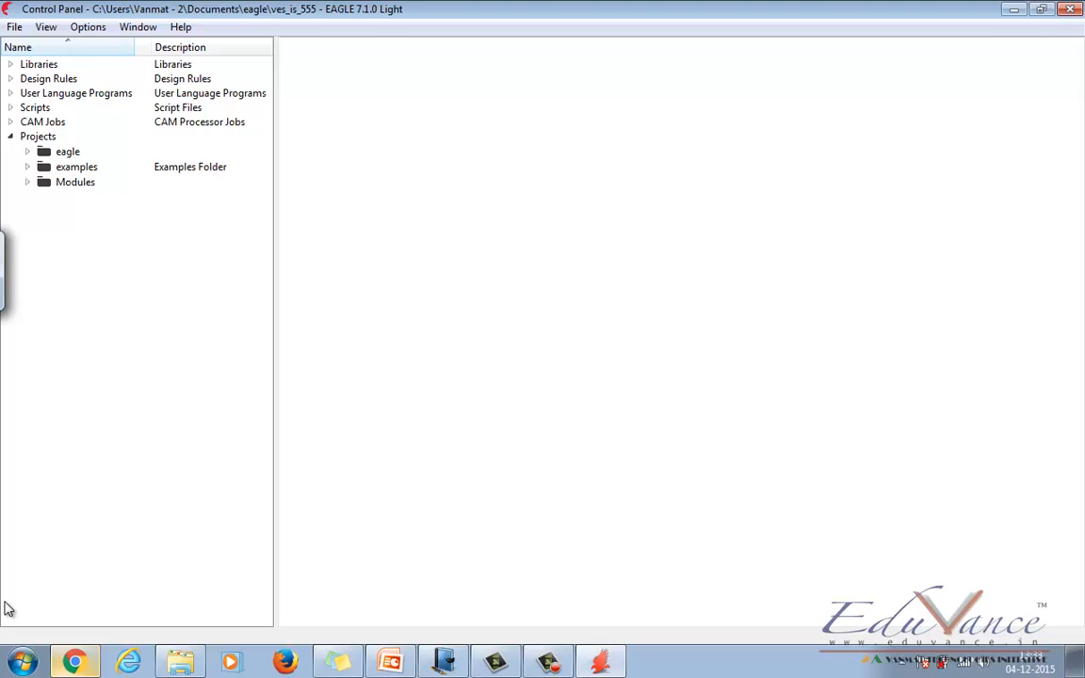
pyautogui.moveTo(42, 447)
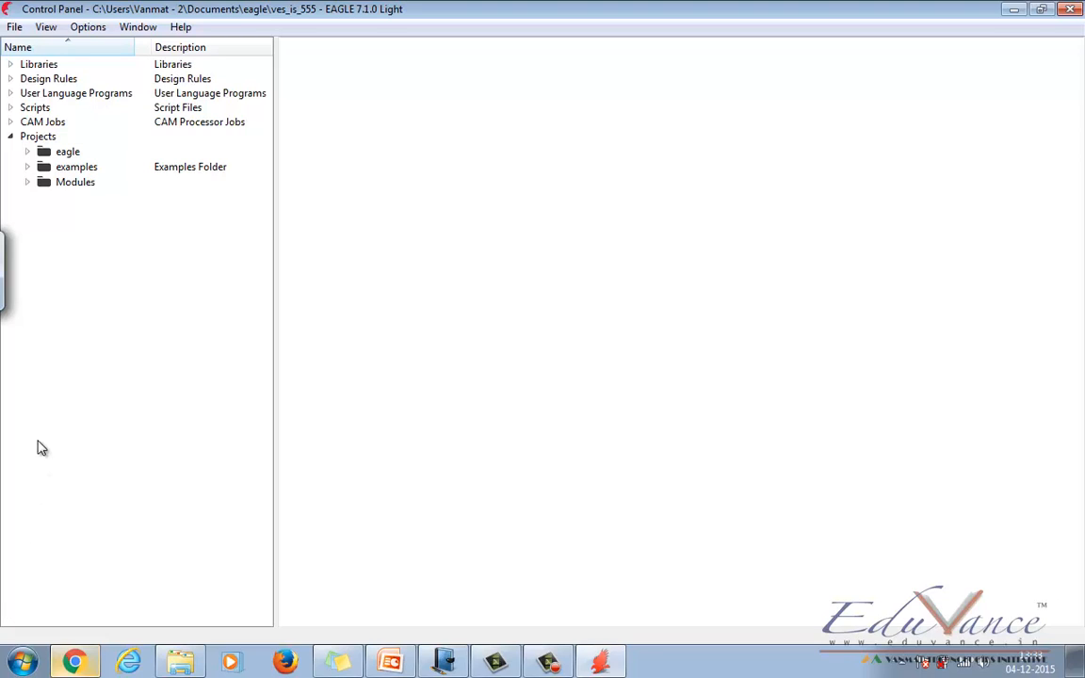
pyautogui.click(11, 137)
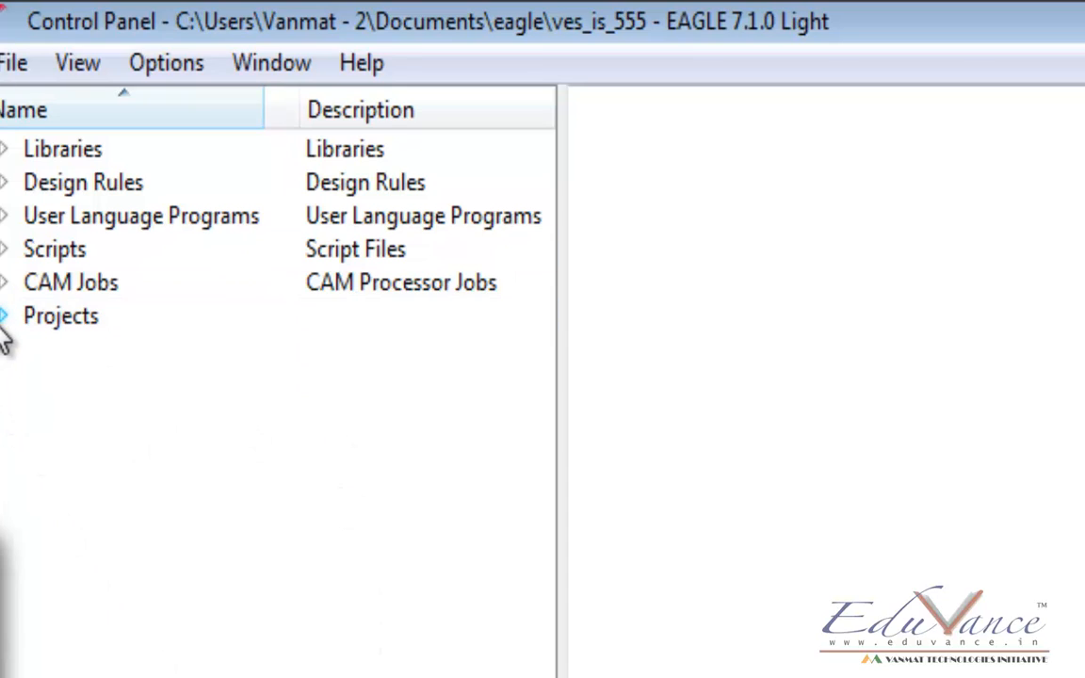
# - Expand Projects in the Control Panel tree and collapse the eagle projects folder
pyautogui.click(7, 316)
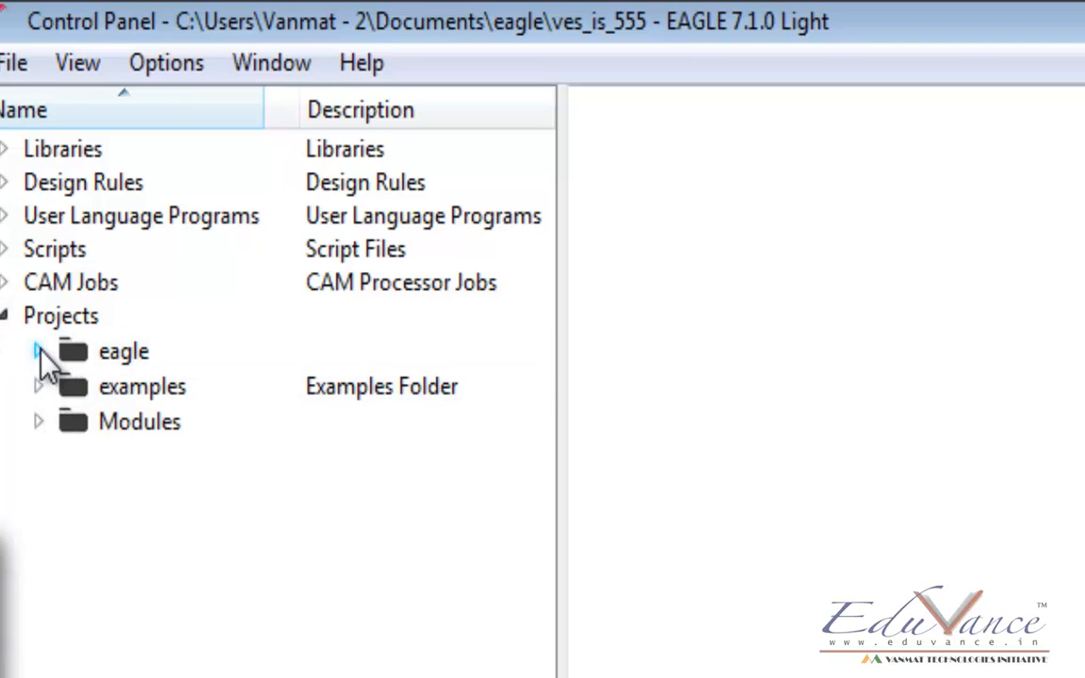
pyautogui.click(124, 351)
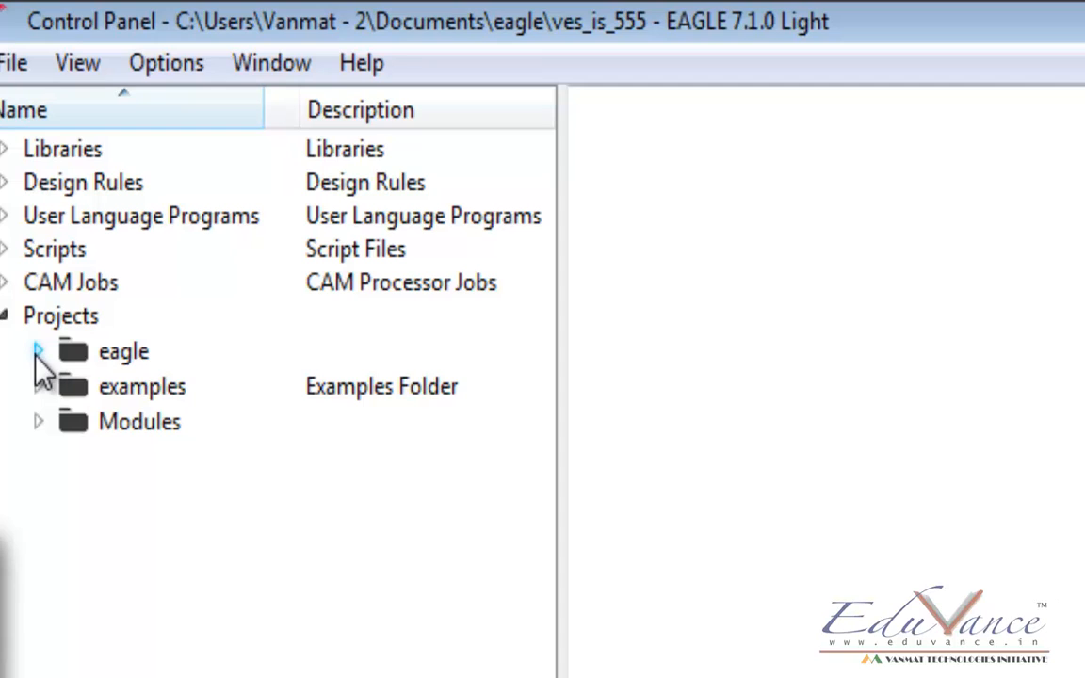
pyautogui.click(37, 351)
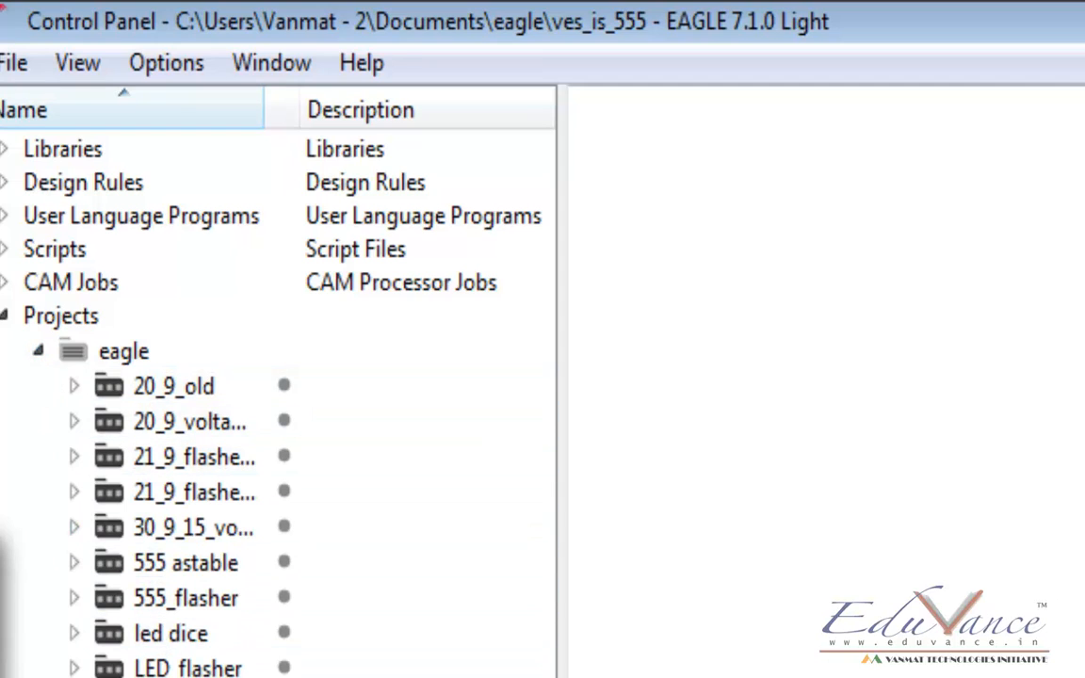
pyautogui.click(170, 632)
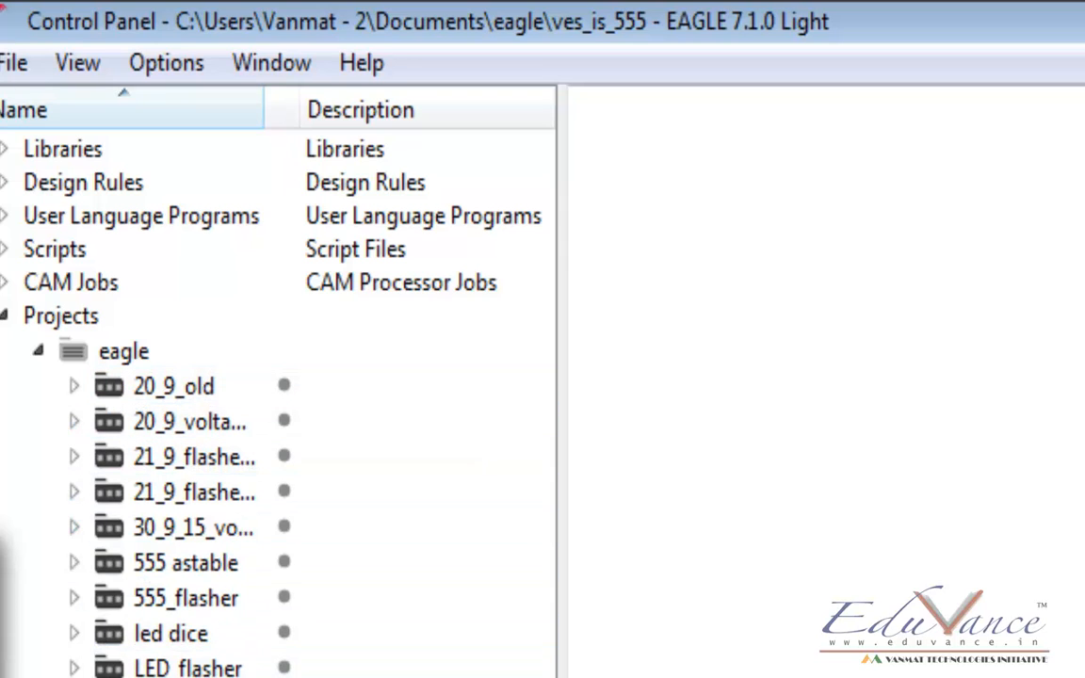
pyautogui.click(124, 352)
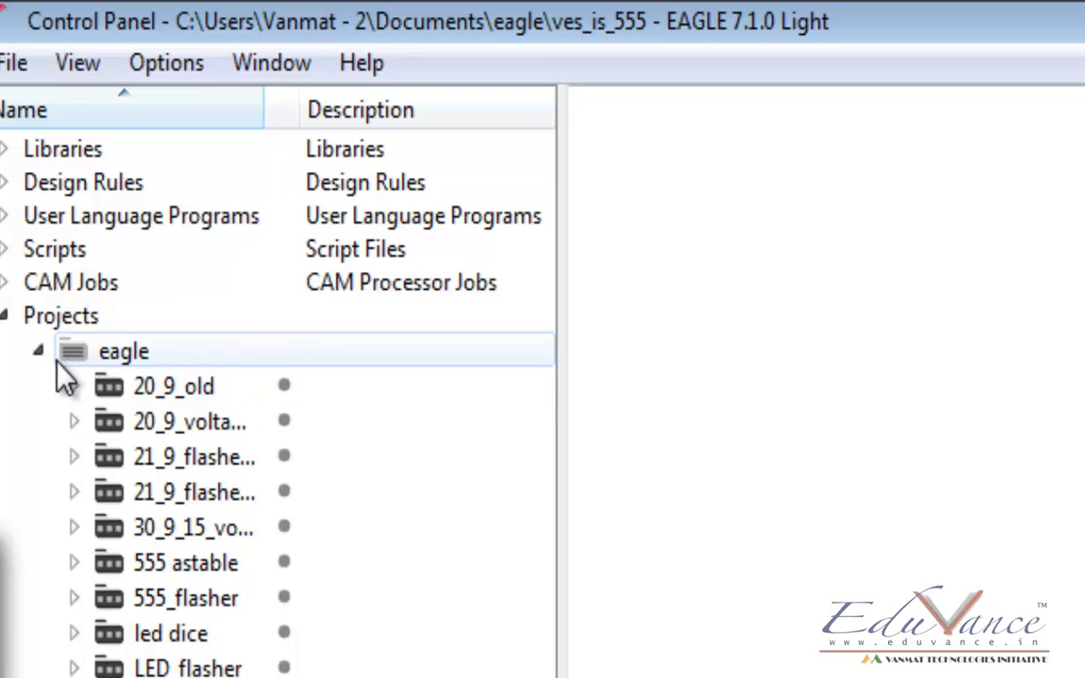
pyautogui.moveTo(136, 367)
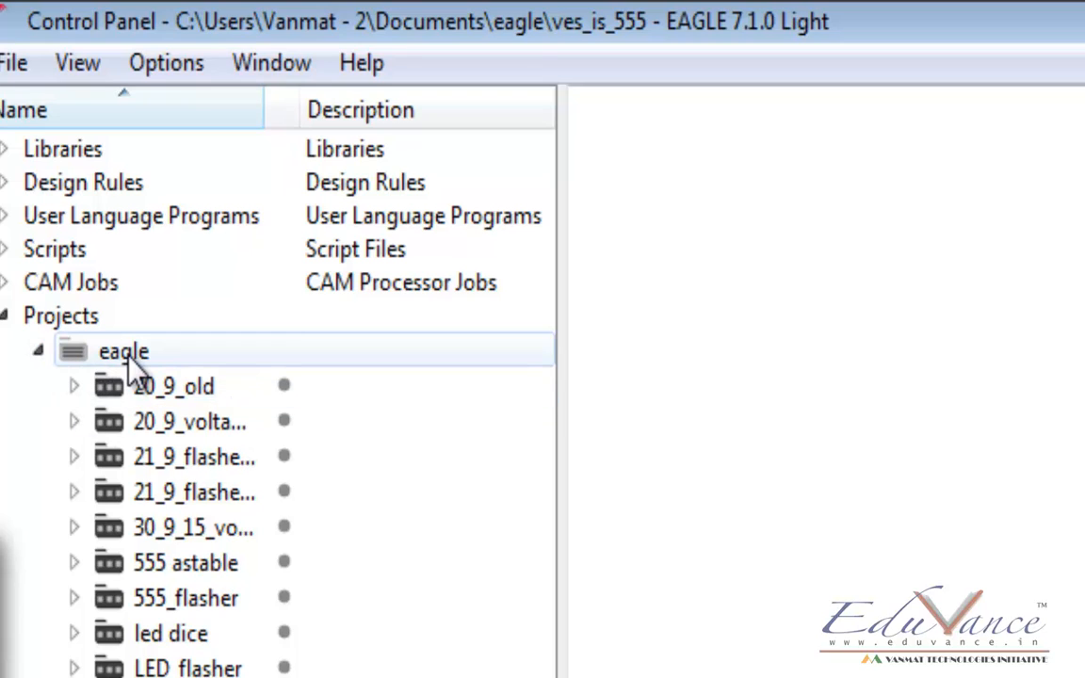
pyautogui.rightClick(122, 351)
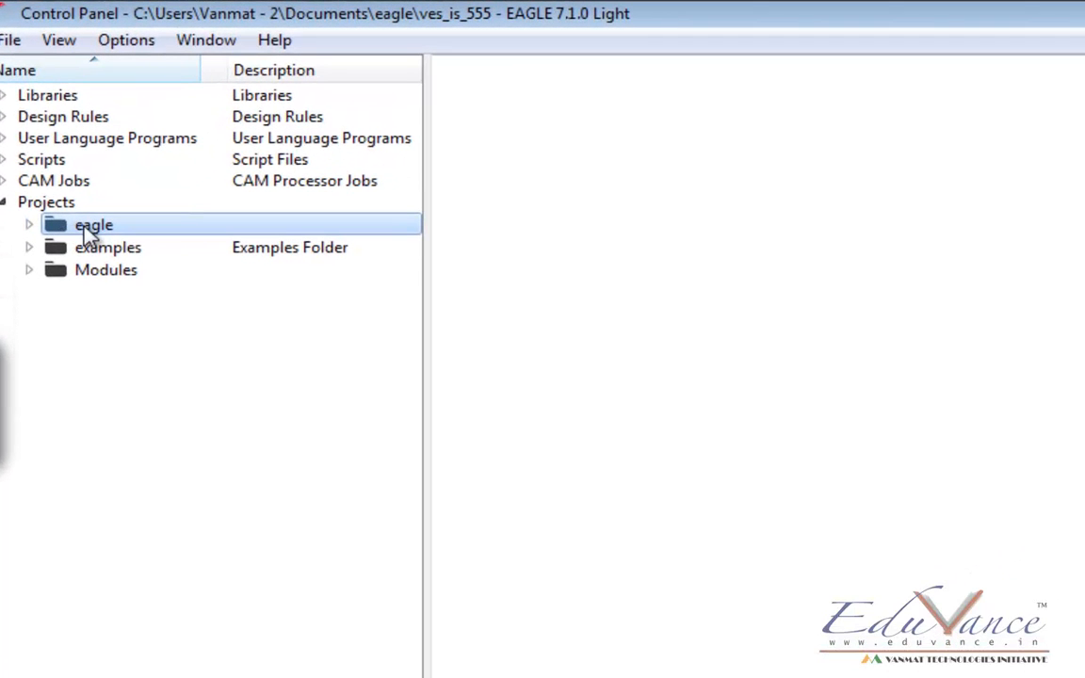
# - Add a new project named 'MyFirst' under the eagle projects folder
pyautogui.rightClick(92, 224)
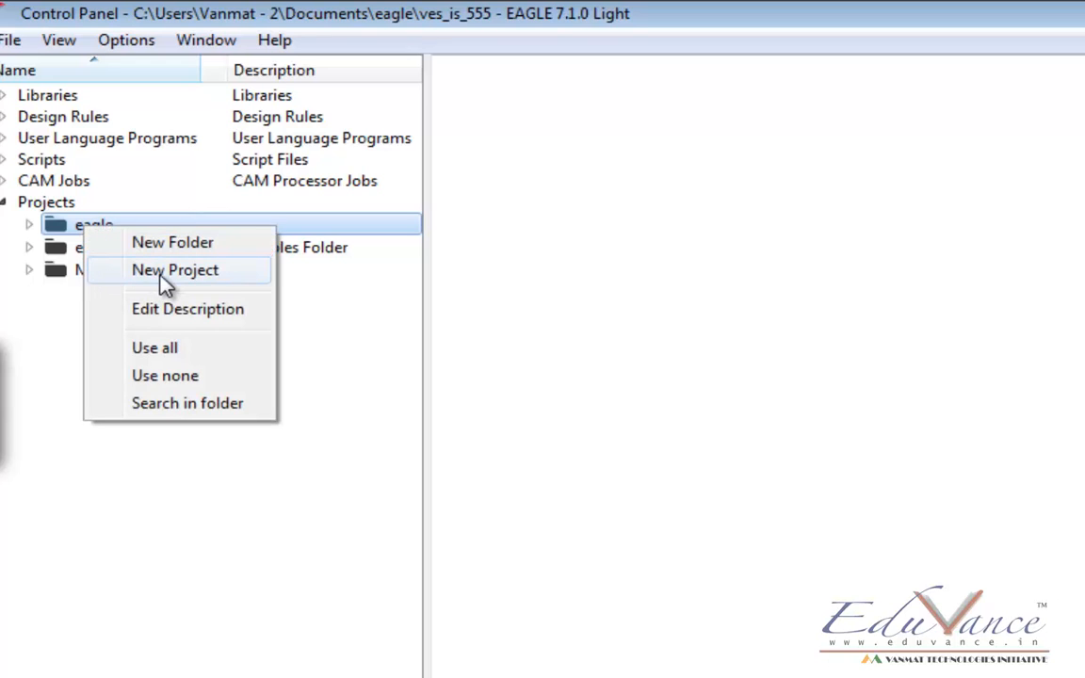
pyautogui.click(175, 271)
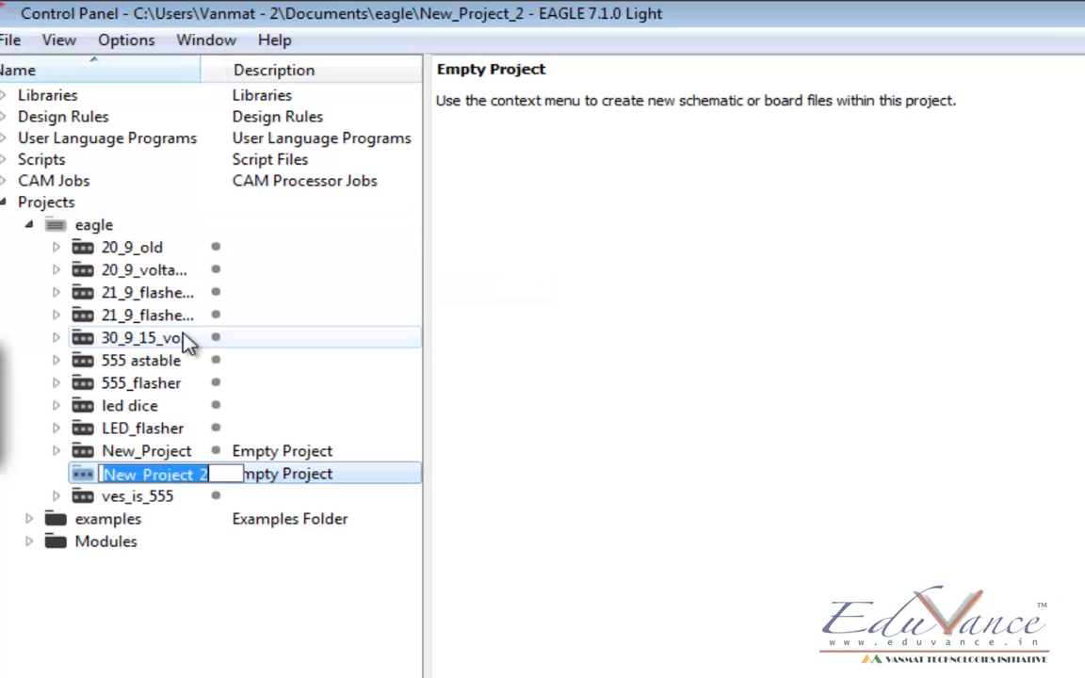
pyautogui.moveTo(179, 368)
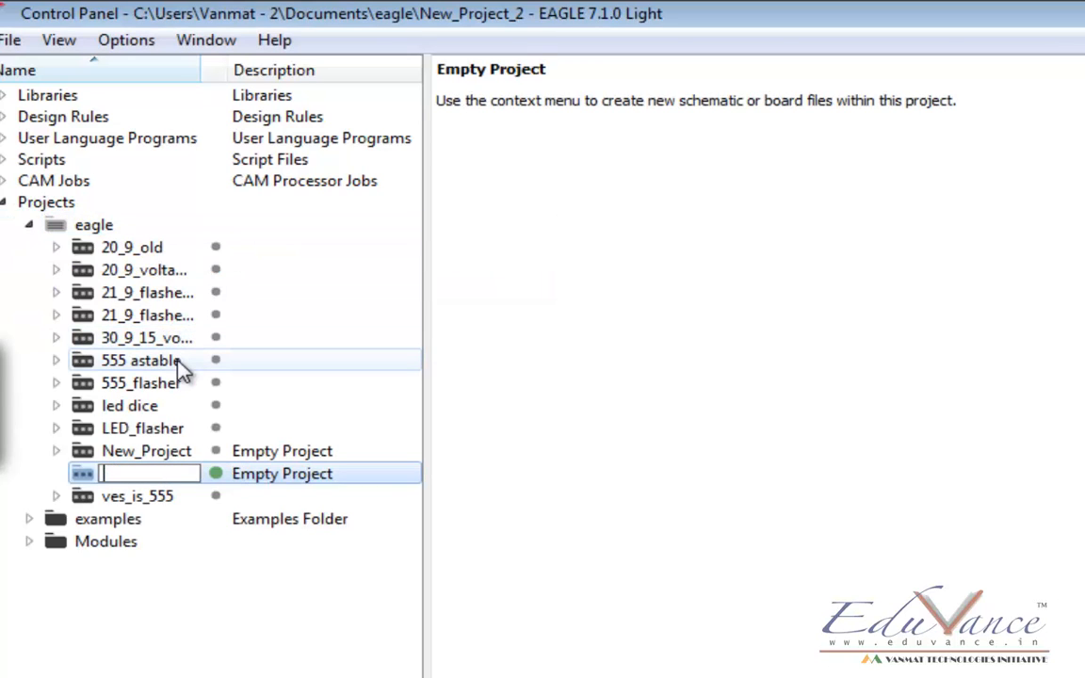
pyautogui.write('MyFirst')
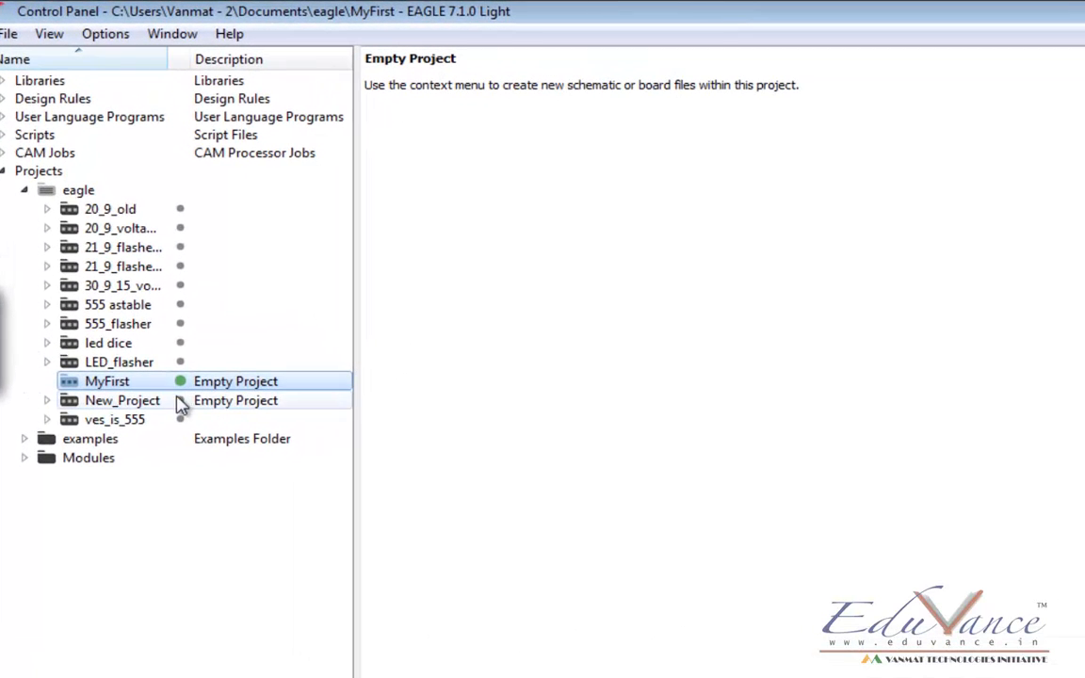
pyautogui.moveTo(167, 402)
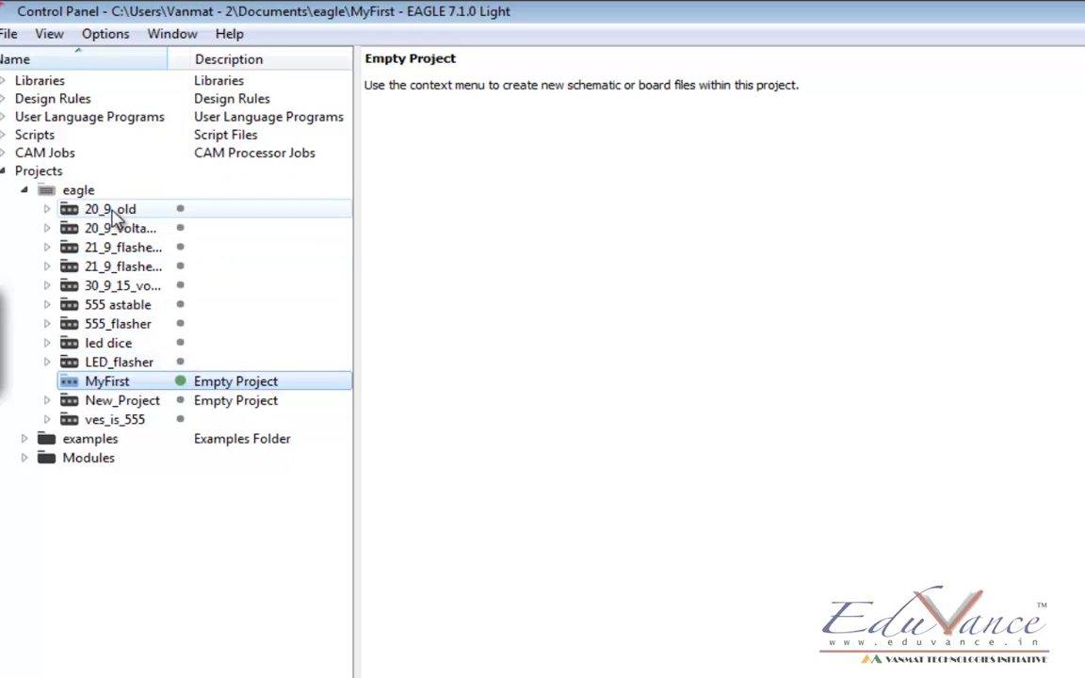
pyautogui.rightClick(110, 208)
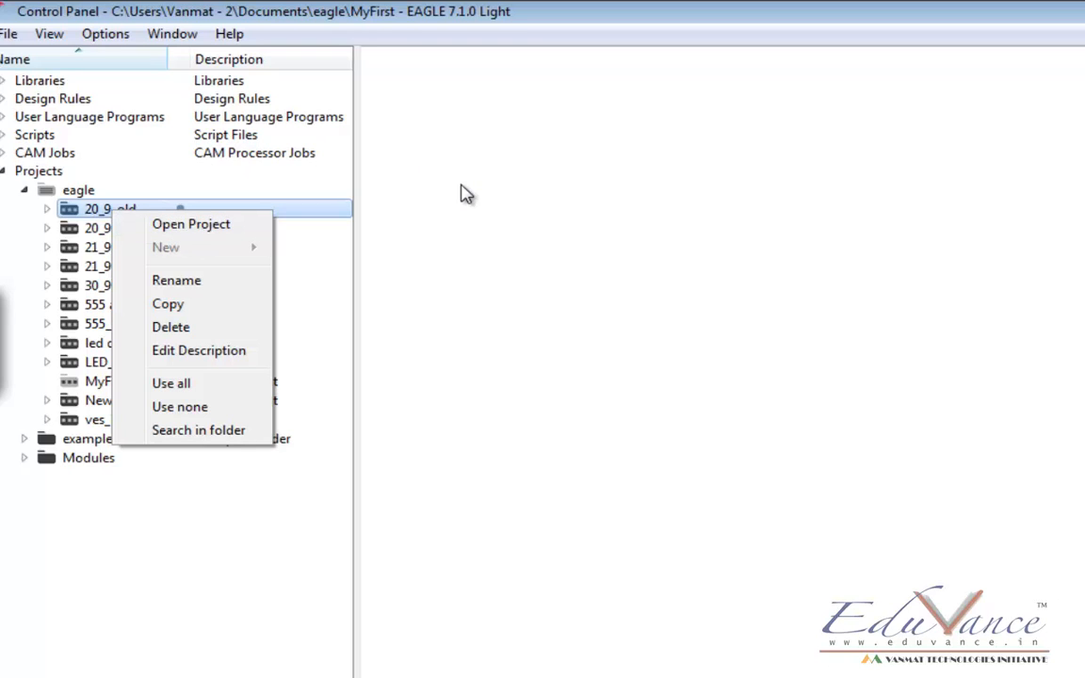
pyautogui.click(154, 423)
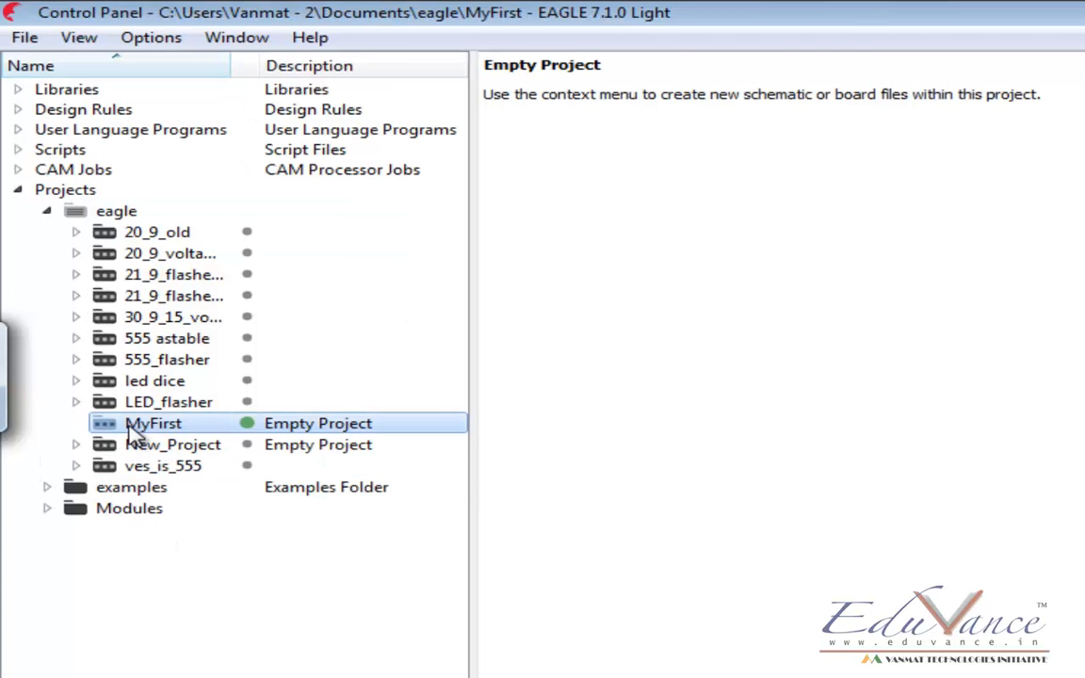
# - Add a new schematic to MyFirst and switch to its full-screen editor window
pyautogui.rightClick(154, 423)
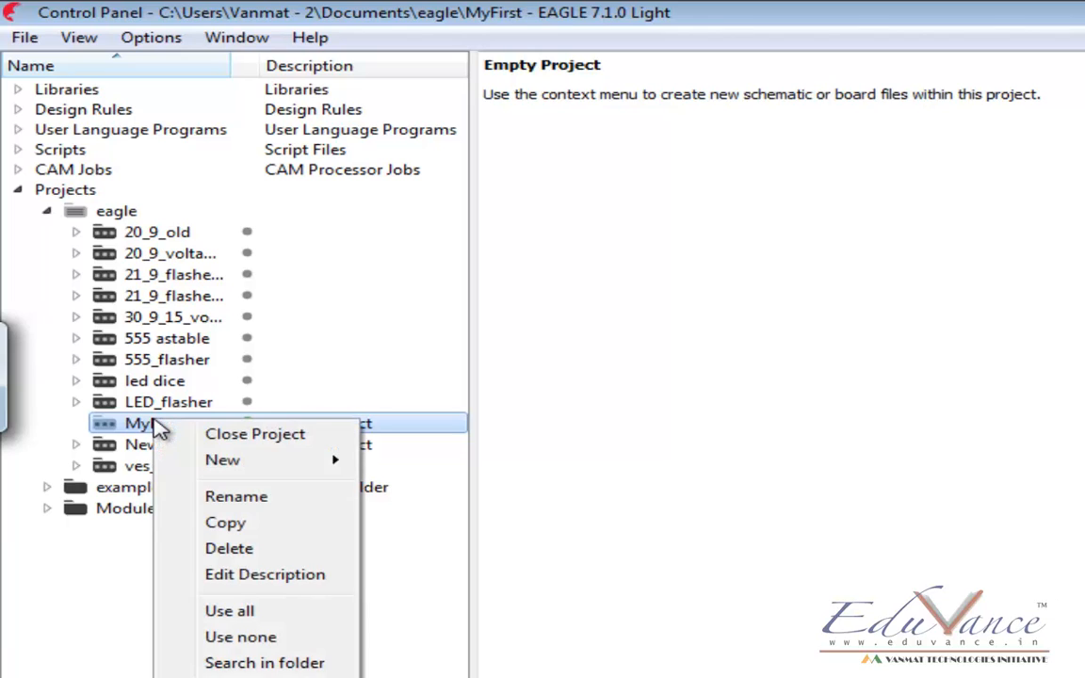
pyautogui.moveTo(223, 460)
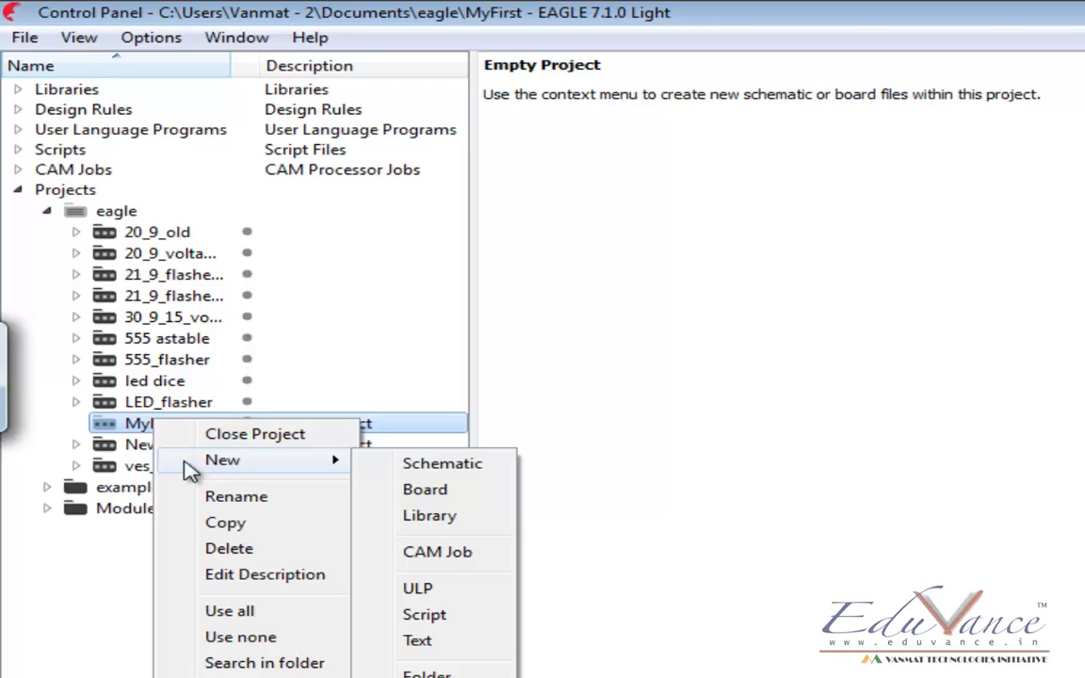
pyautogui.moveTo(441, 463)
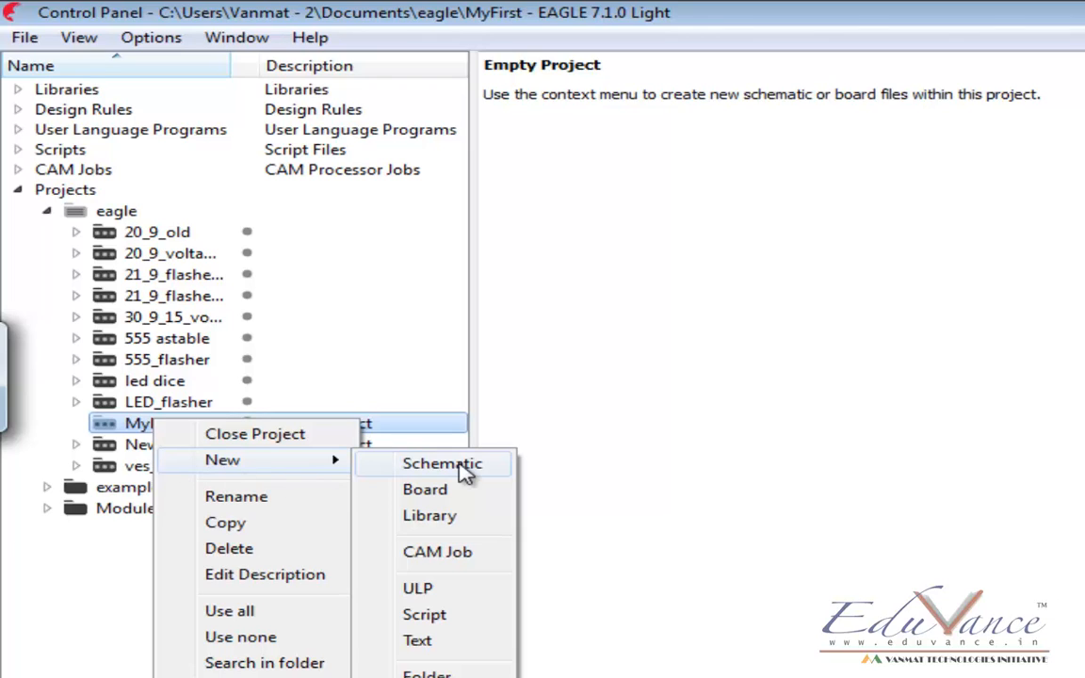
pyautogui.click(441, 462)
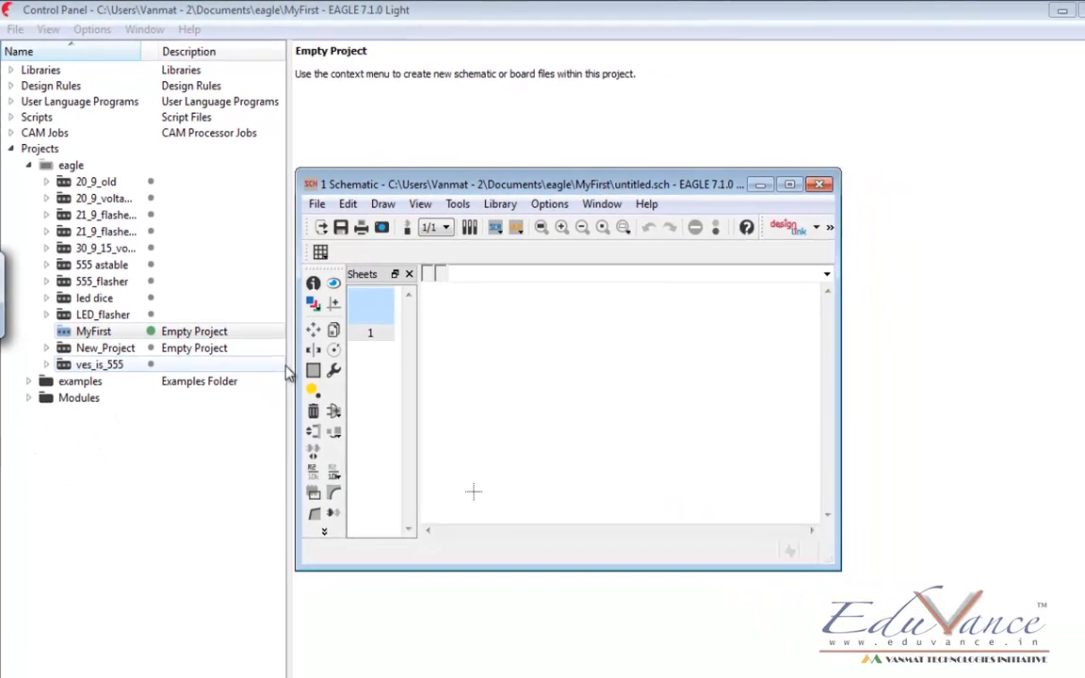
pyautogui.click(789, 183)
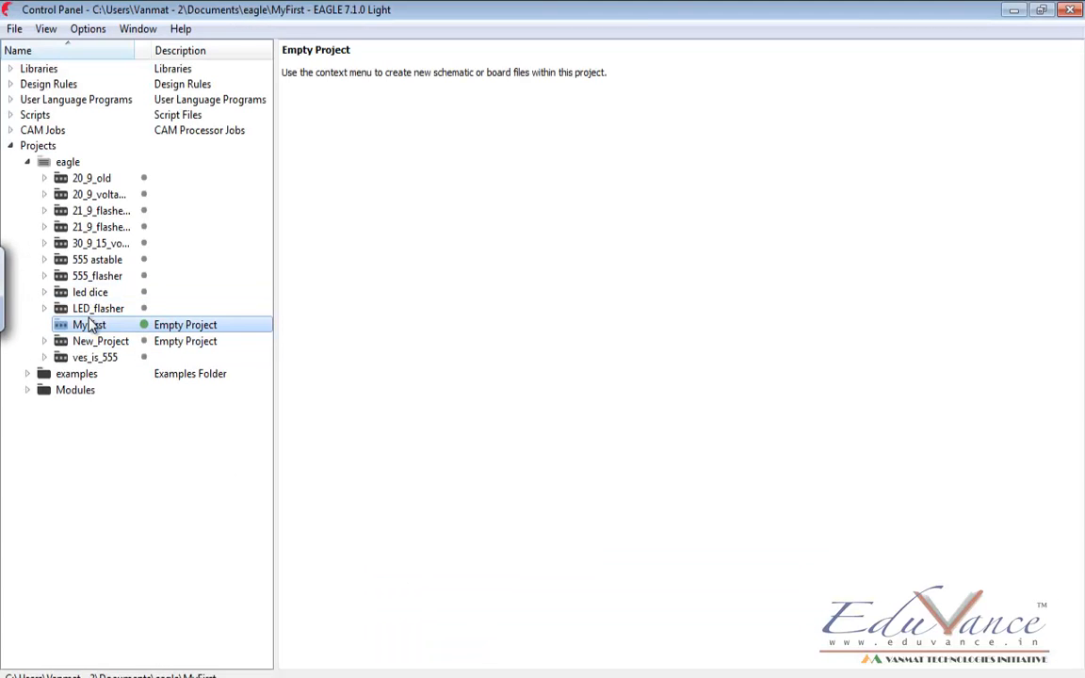
pyautogui.rightClick(89, 323)
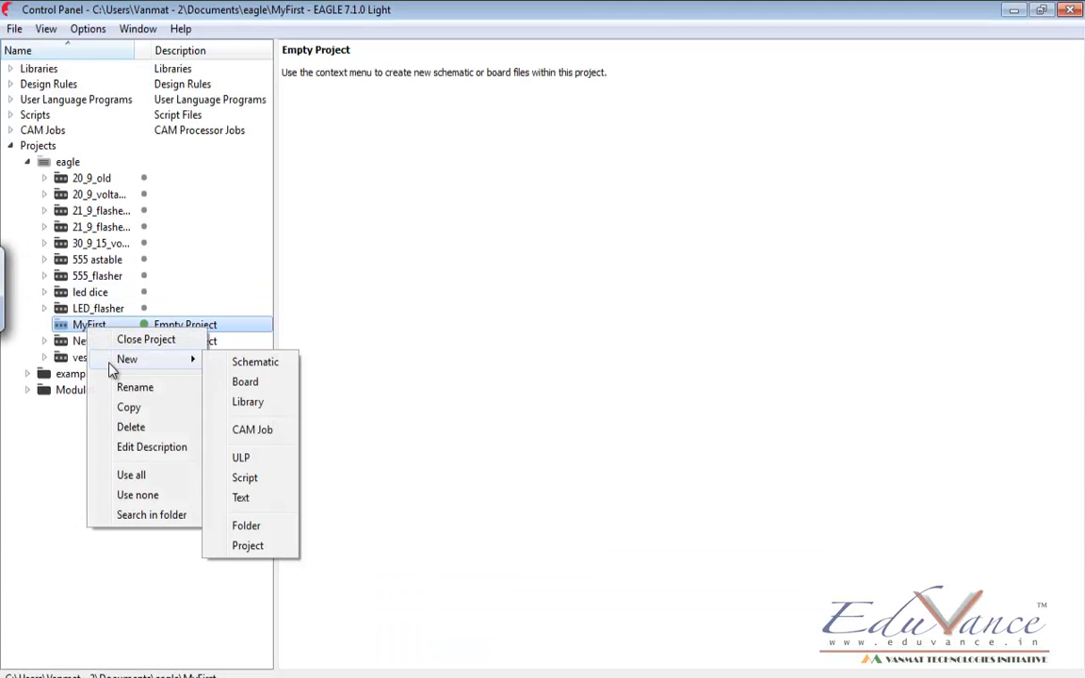
pyautogui.click(254, 361)
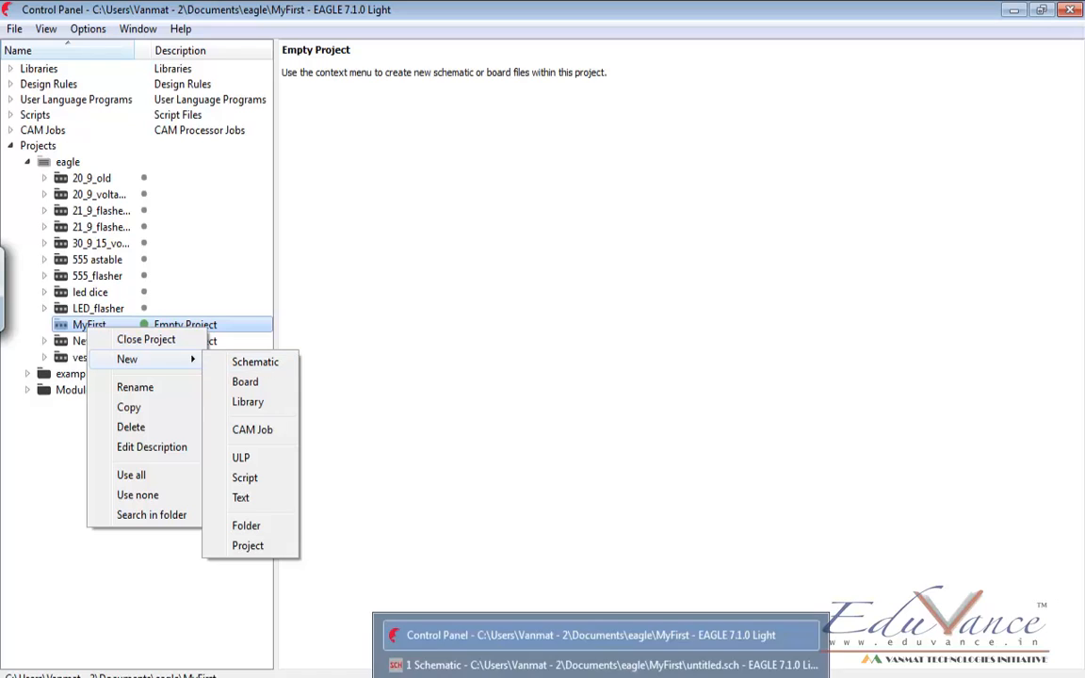
pyautogui.click(255, 361)
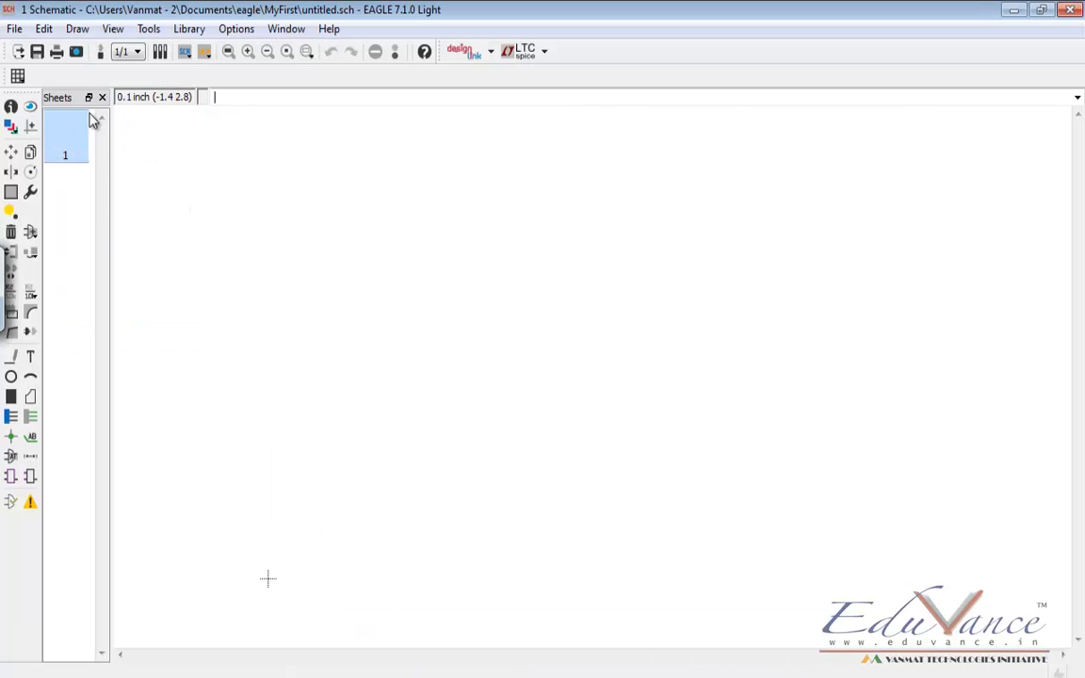
pyautogui.moveTo(667, 160)
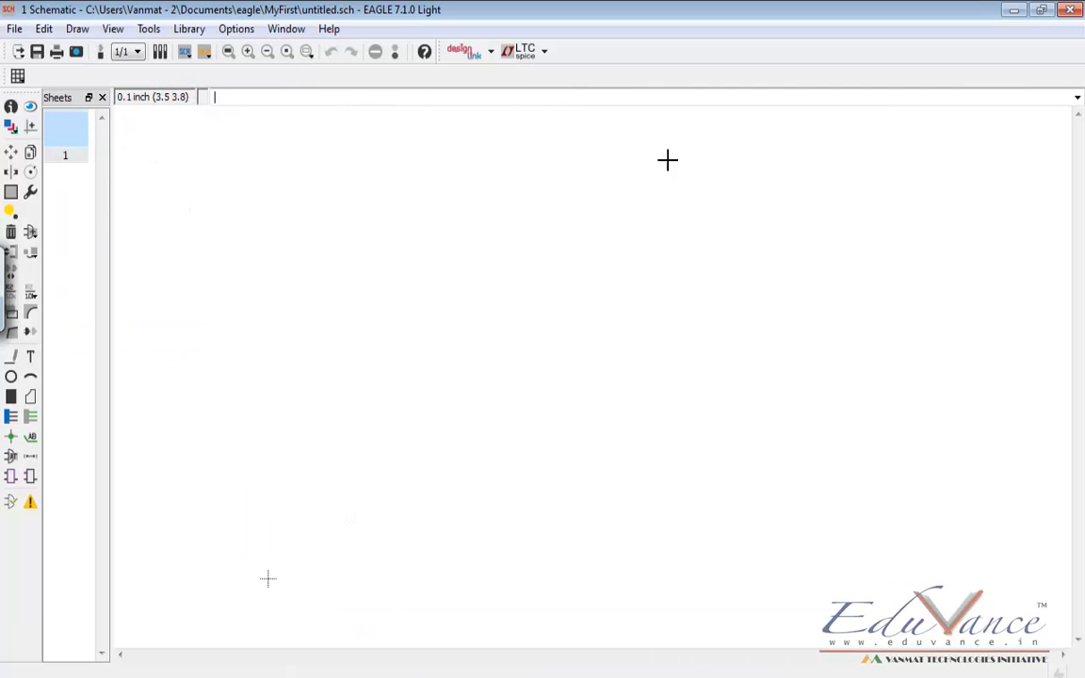
pyautogui.moveTo(233, 424)
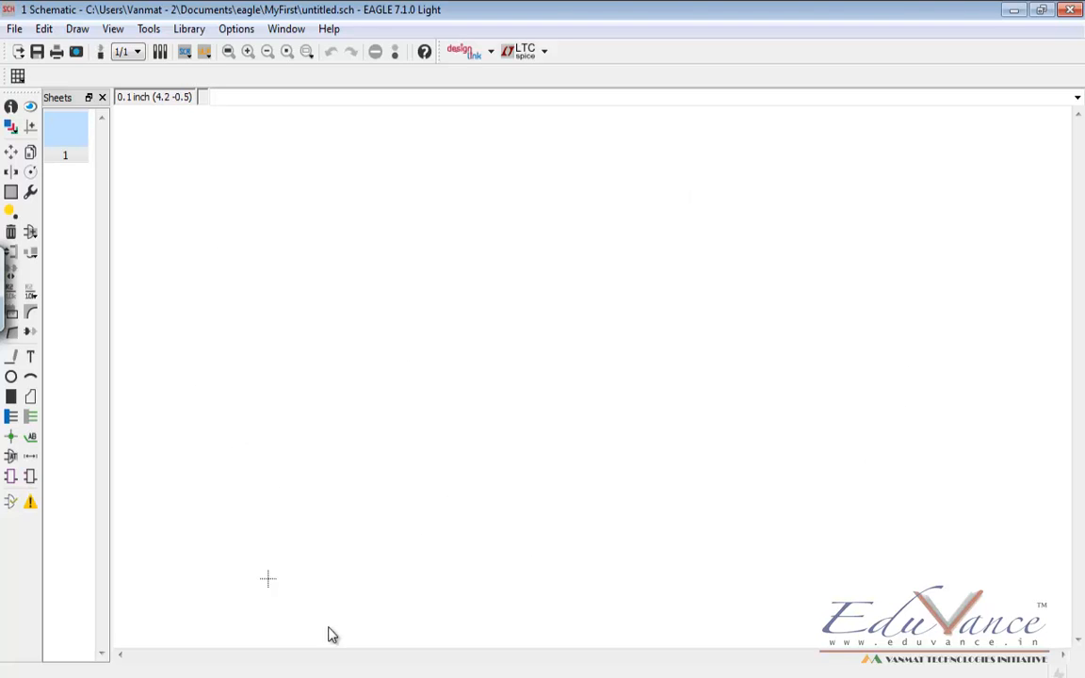
pyautogui.moveTo(571, 392)
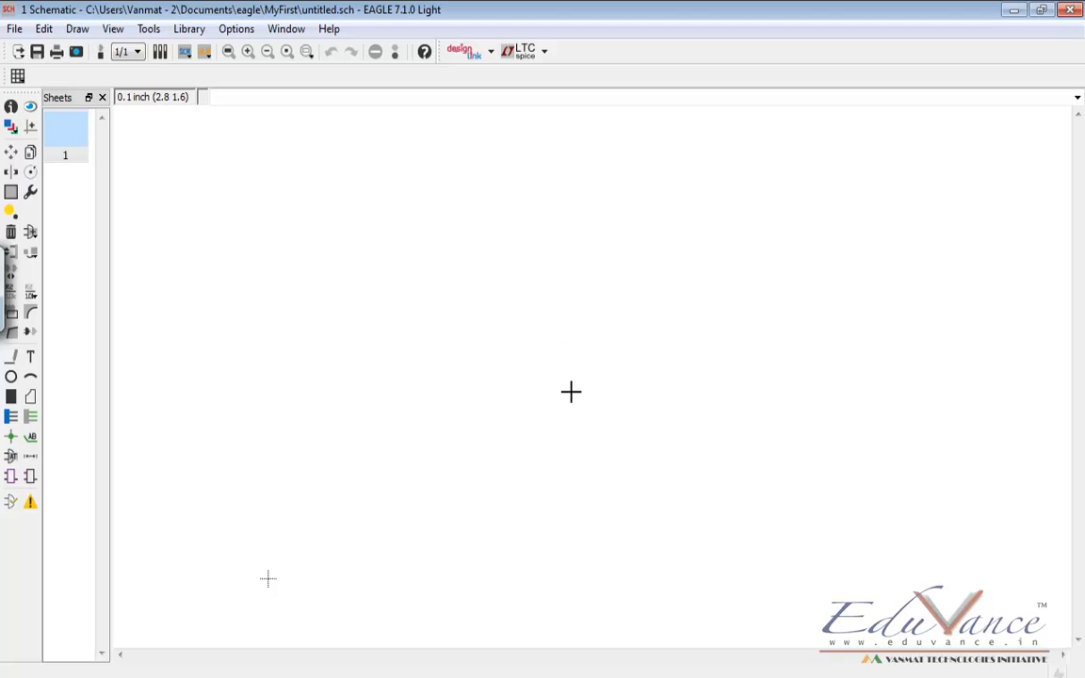
pyautogui.moveTo(595, 486)
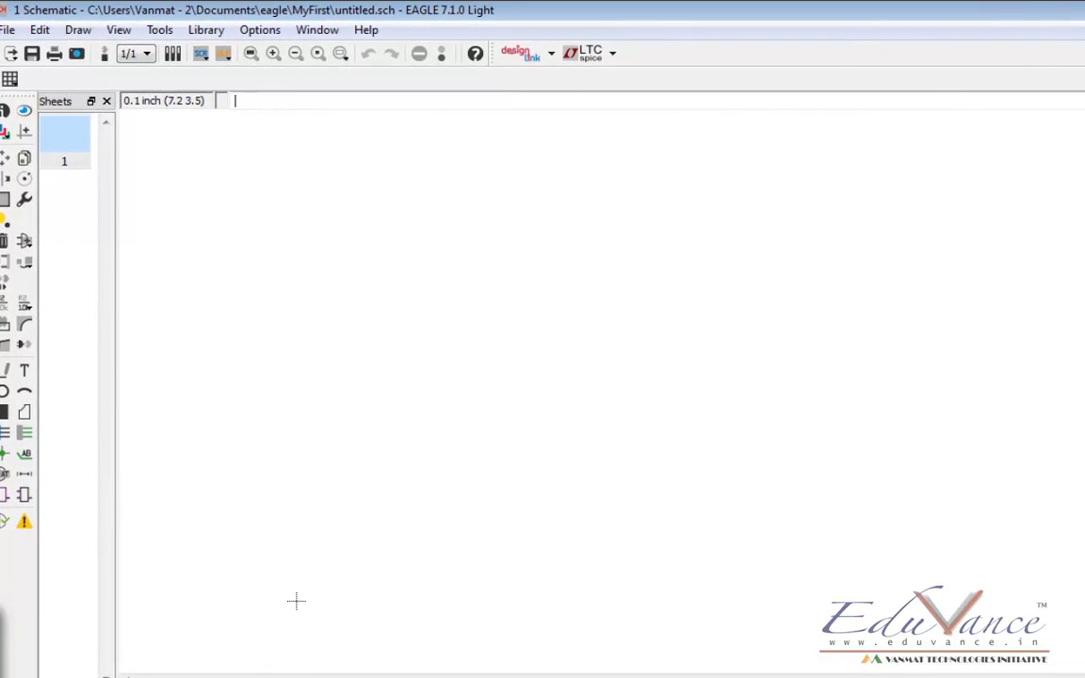
pyautogui.moveTo(565, 25)
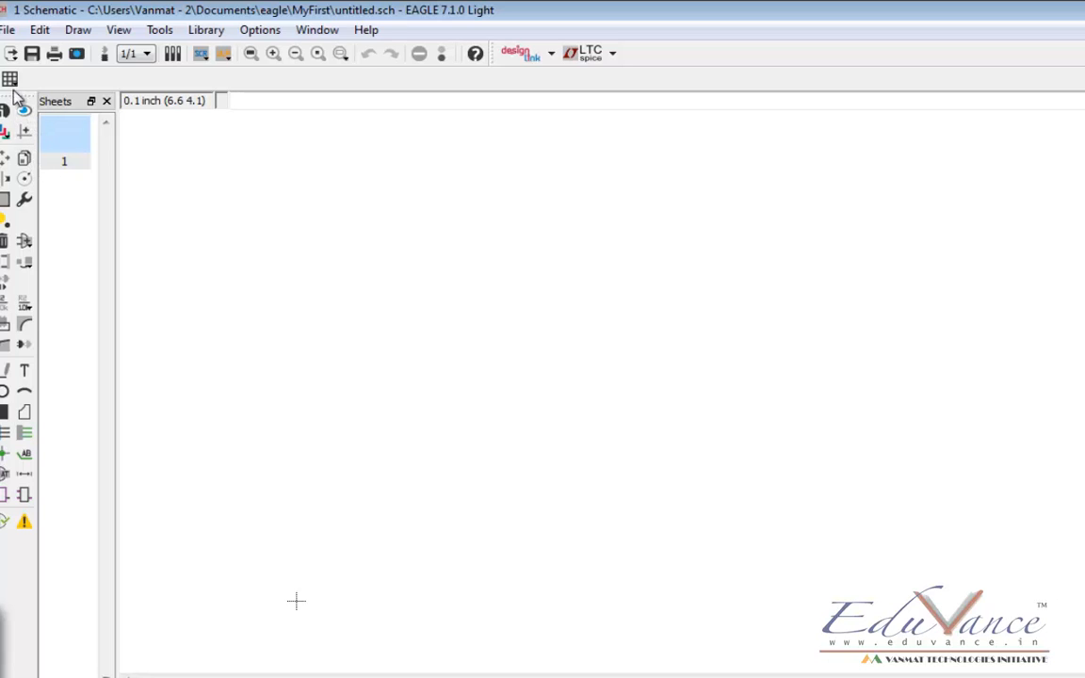
pyautogui.moveTo(11, 79)
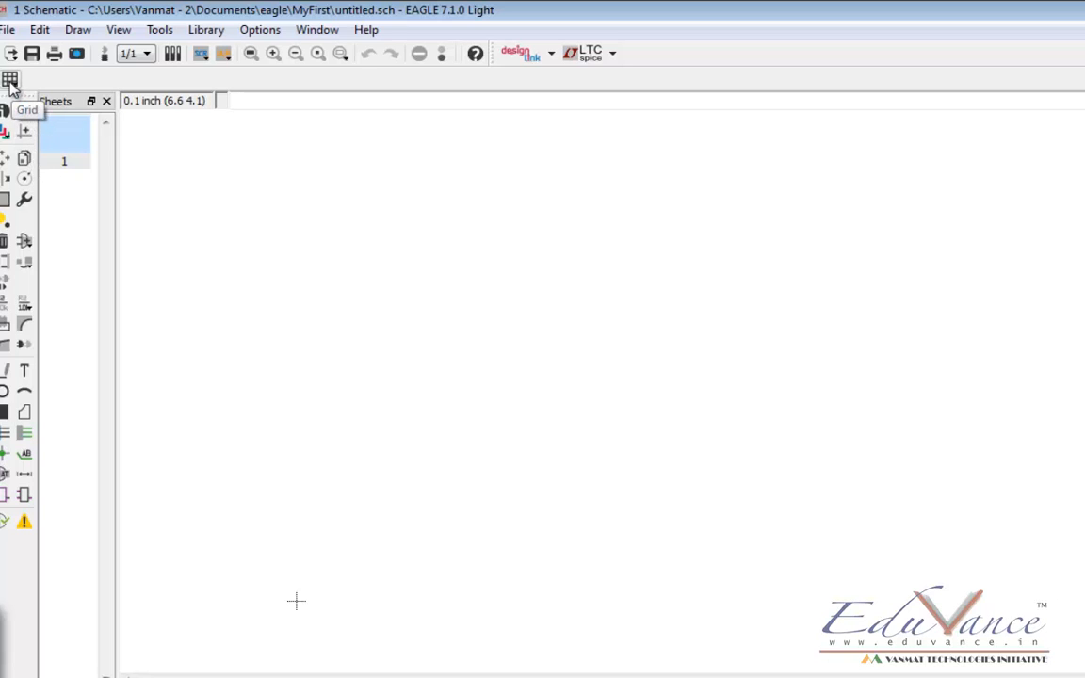
# - Turn the schematic grid display on, drawn as lines at 0.1 inch
pyautogui.click(10, 79)
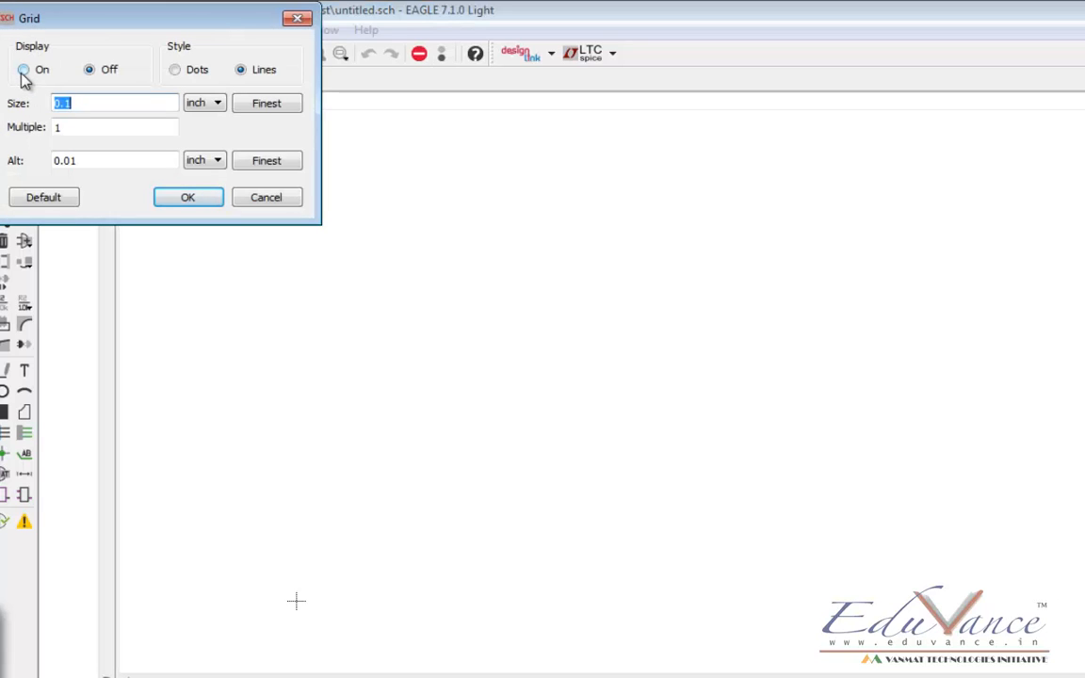
pyautogui.click(24, 68)
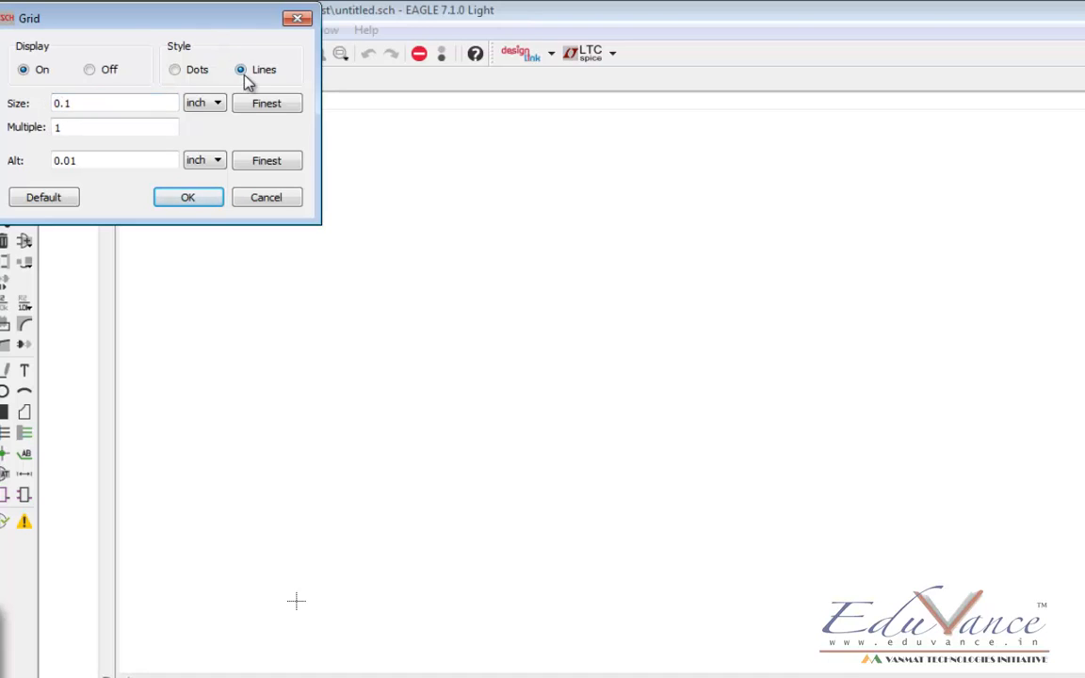
pyautogui.moveTo(268, 73)
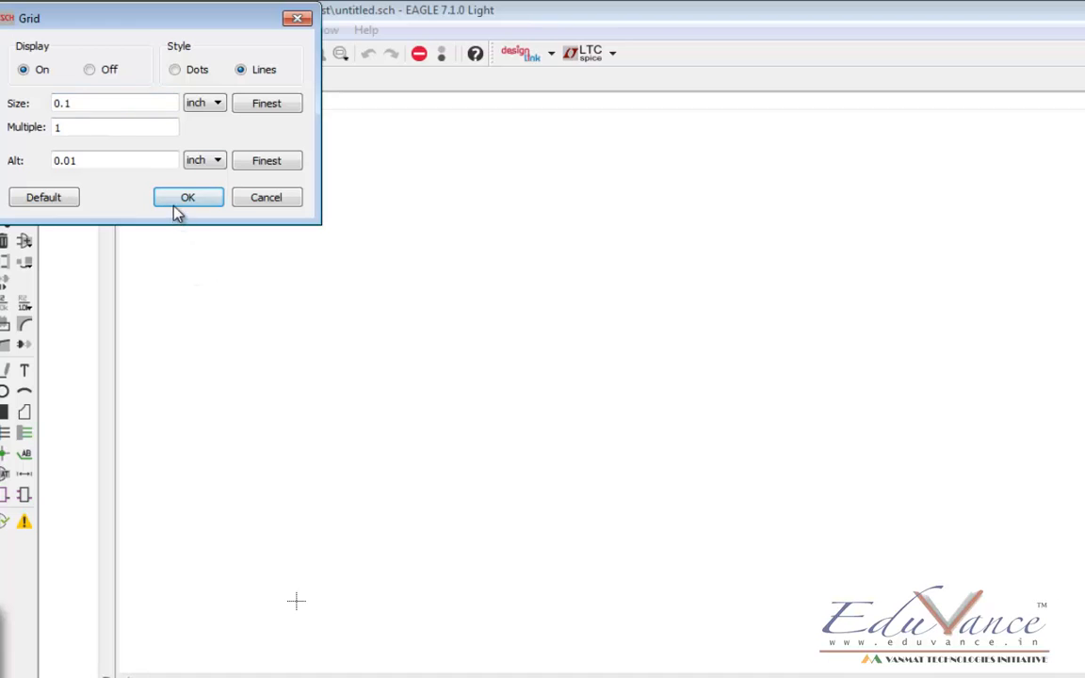
pyautogui.click(187, 197)
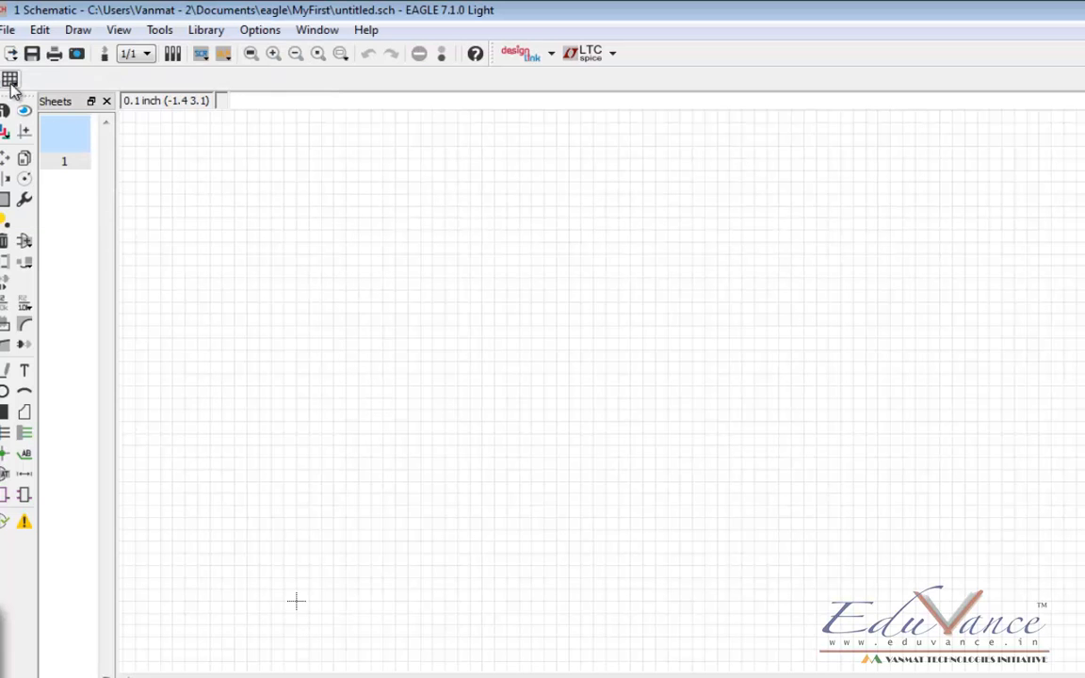
# - Set the Grid dialog's Display option to Off and confirm
pyautogui.click(11, 79)
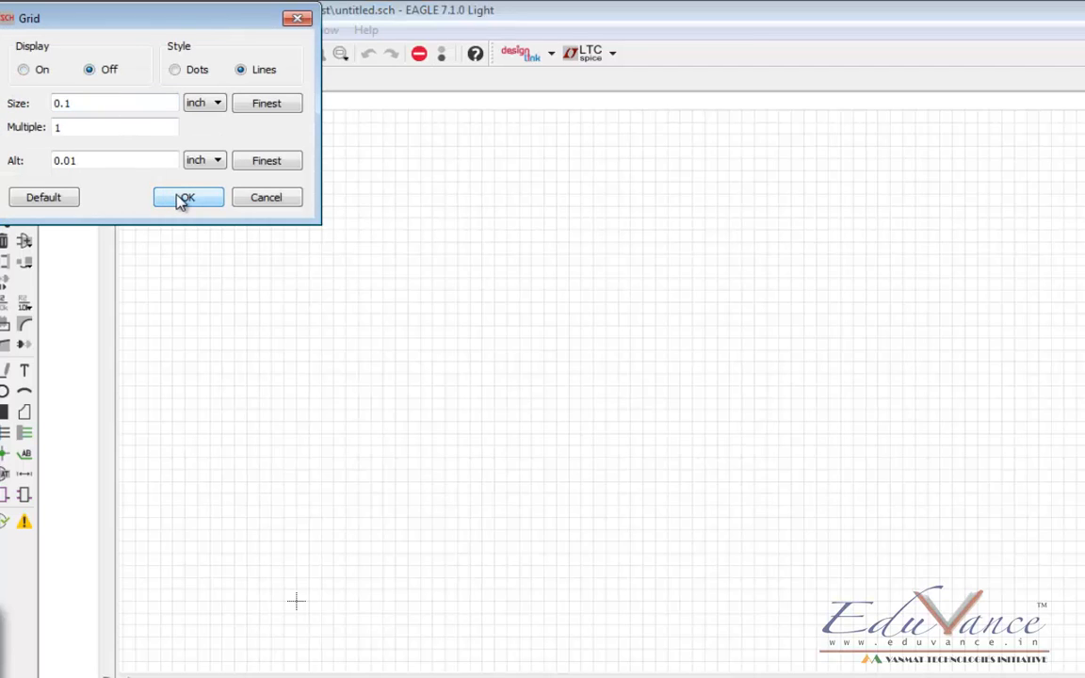
pyautogui.click(187, 196)
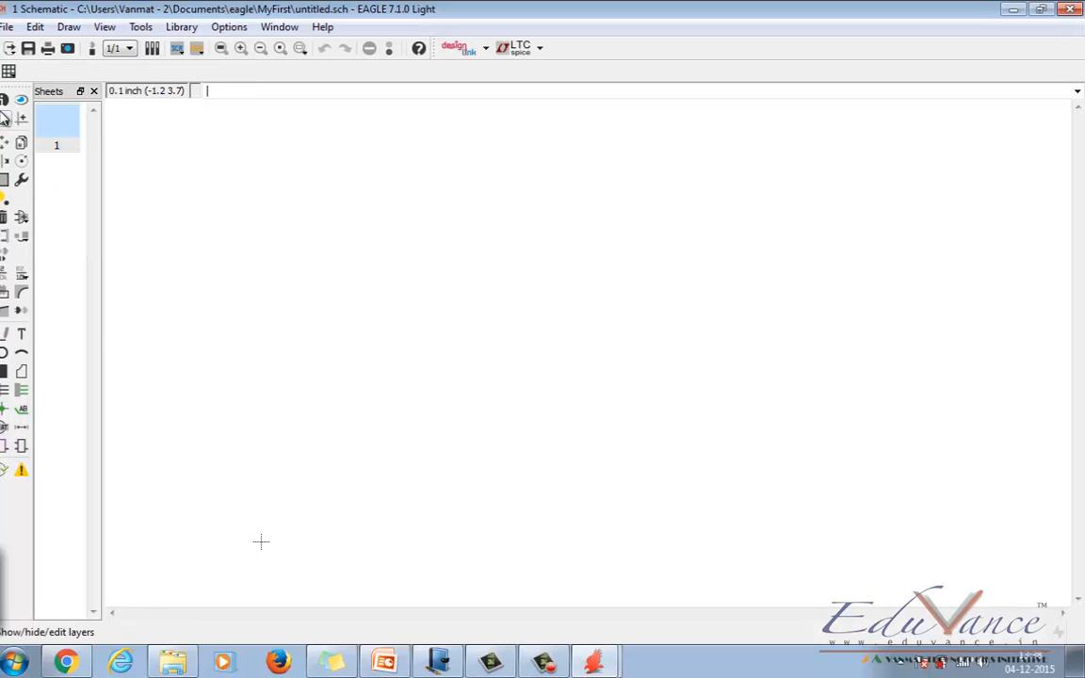
pyautogui.moveTo(9, 117)
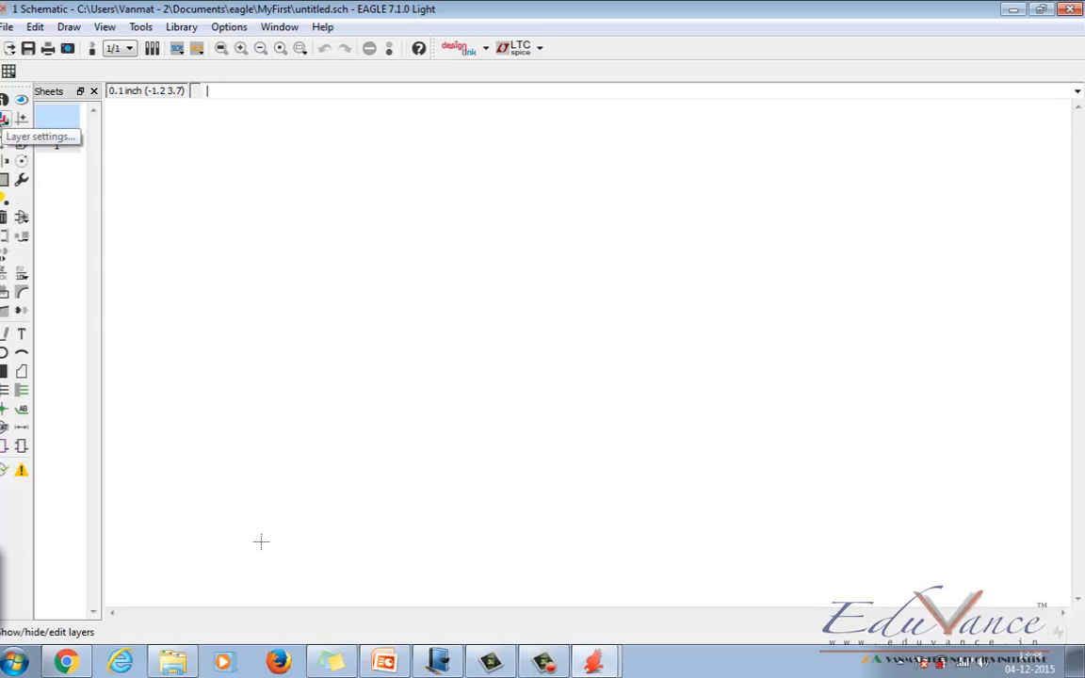
# - Browse the Edit menu, then the menu of drawing commands from arc to wire
pyautogui.click(35, 26)
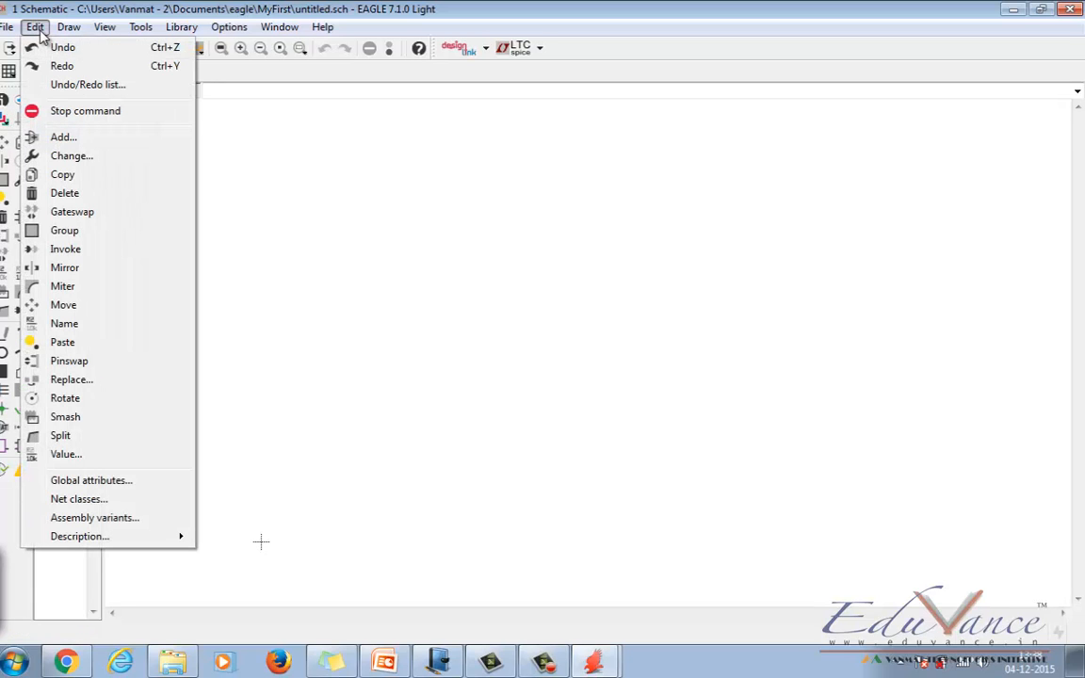
pyautogui.moveTo(85, 111)
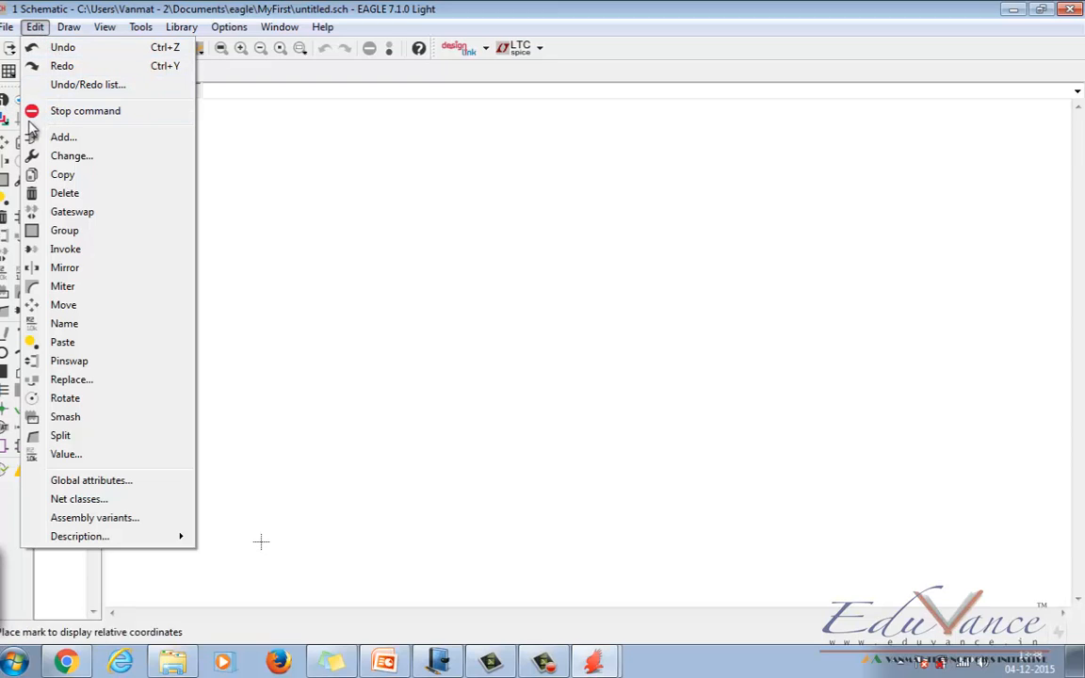
pyautogui.moveTo(85, 118)
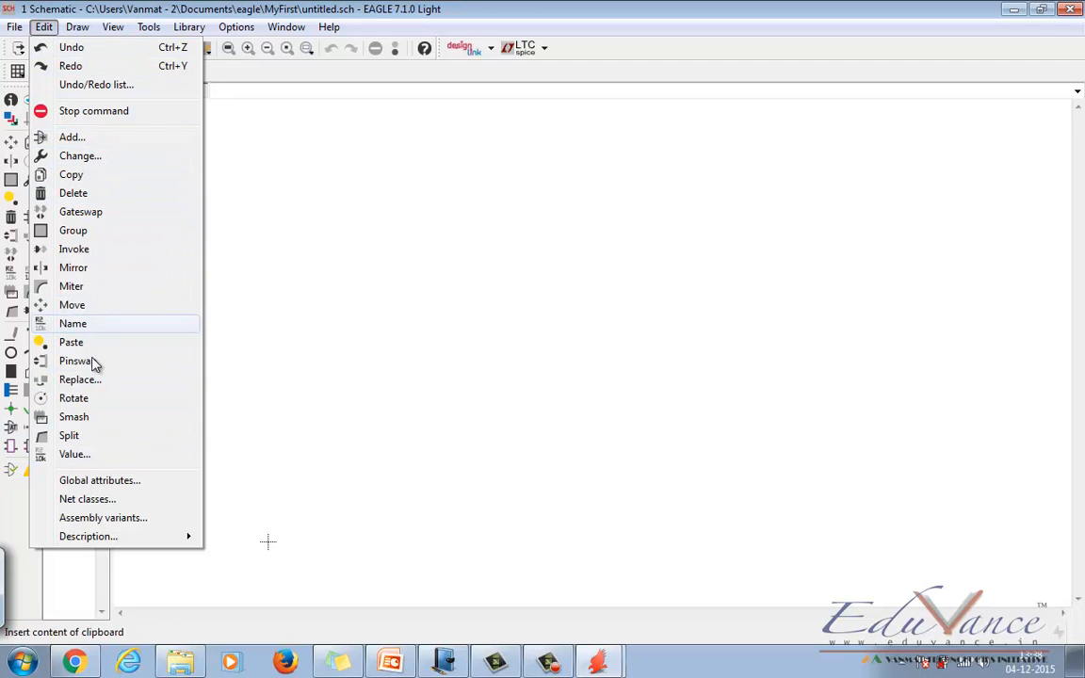
pyautogui.click(77, 26)
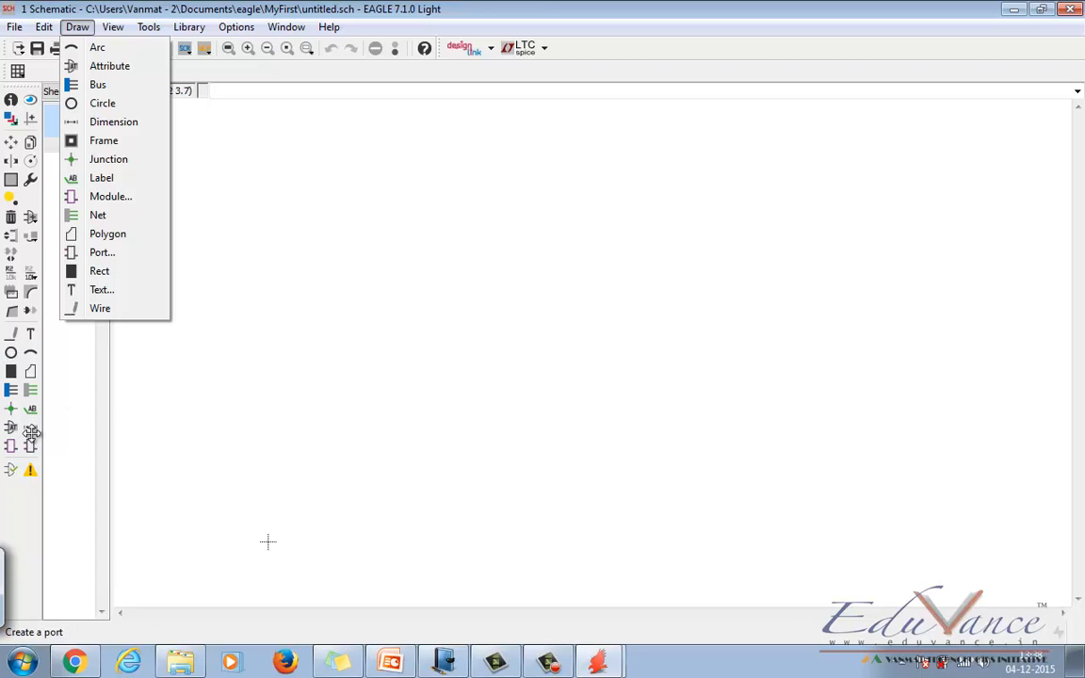
pyautogui.moveTo(13, 332)
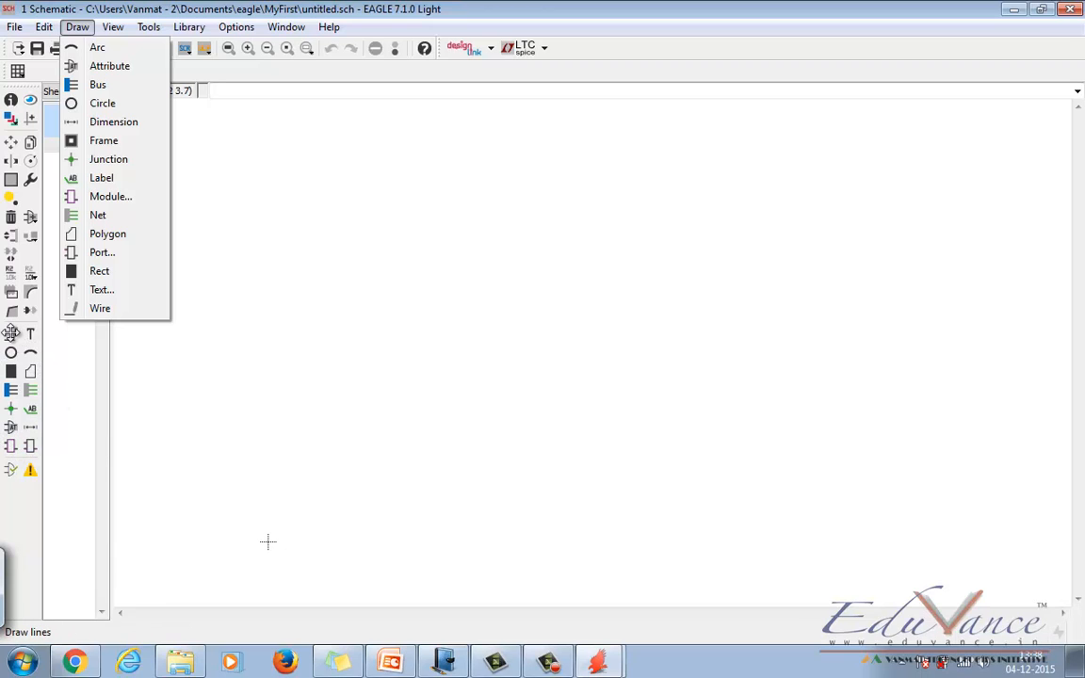
# - Browse the View, Tools and Library menus of the MyFirst schematic editor
pyautogui.click(112, 26)
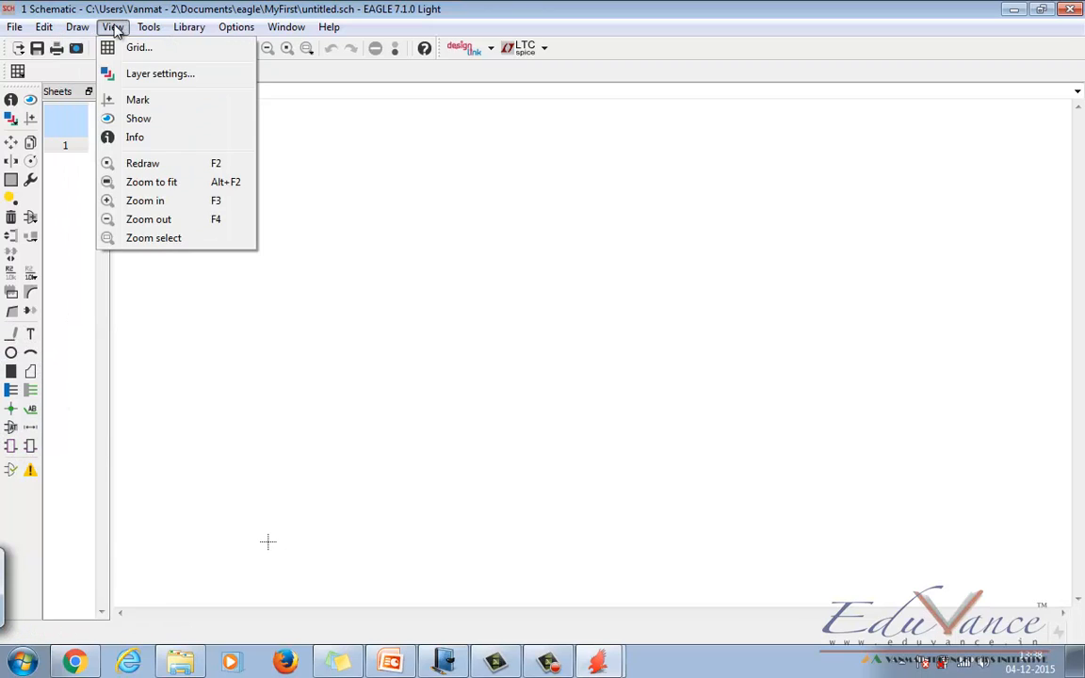
pyautogui.moveTo(138, 47)
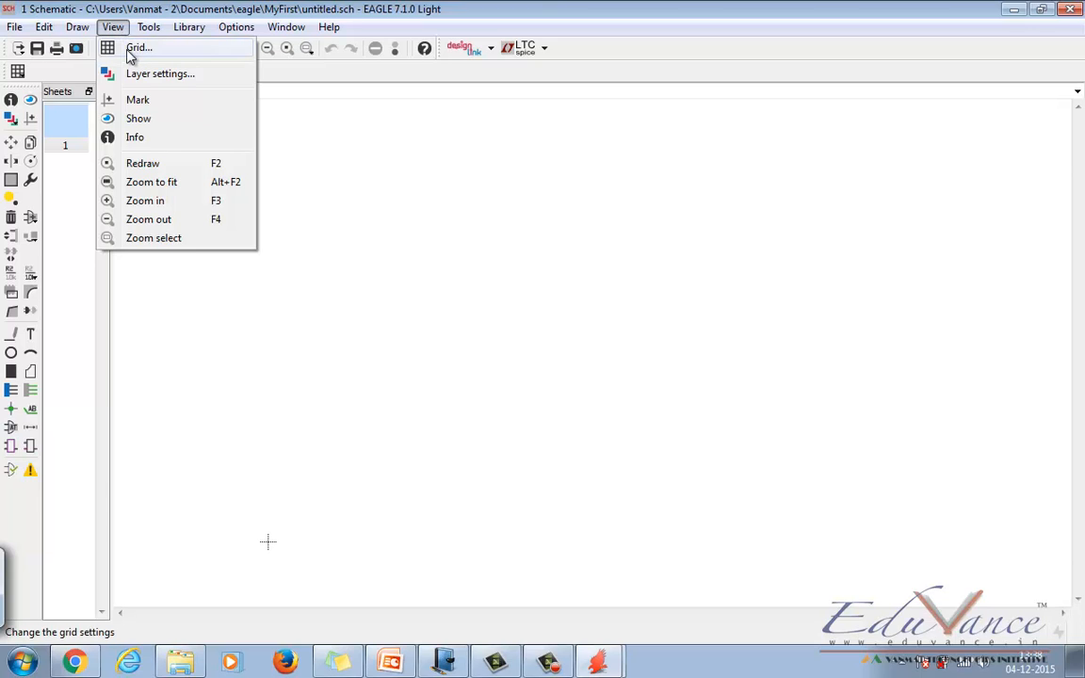
pyautogui.moveTo(146, 73)
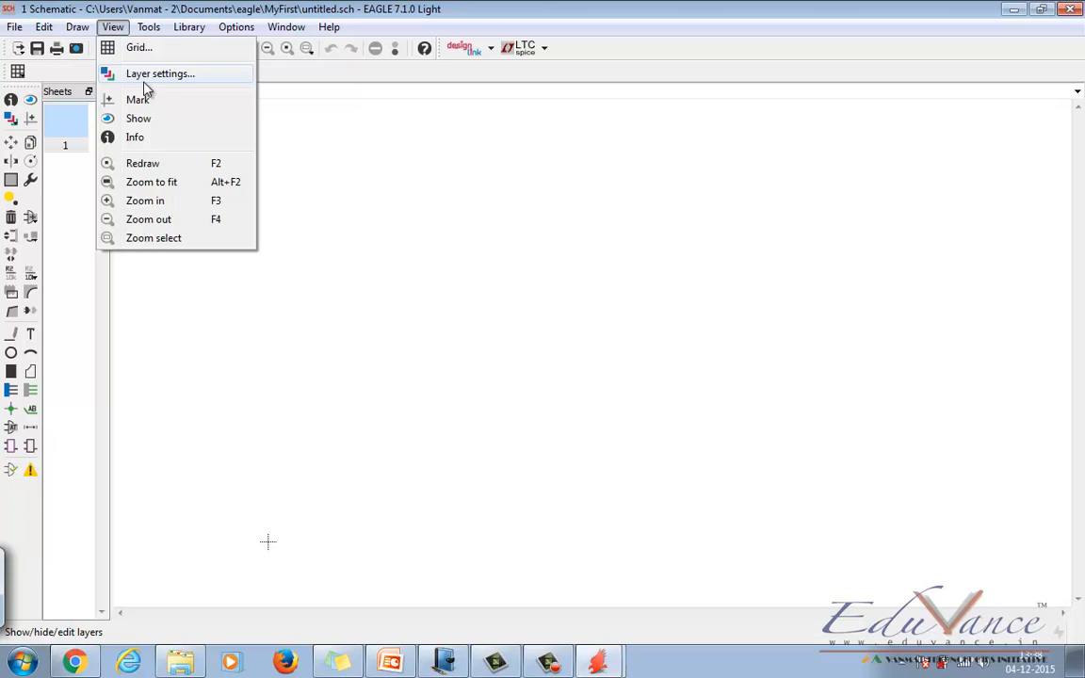
pyautogui.click(148, 26)
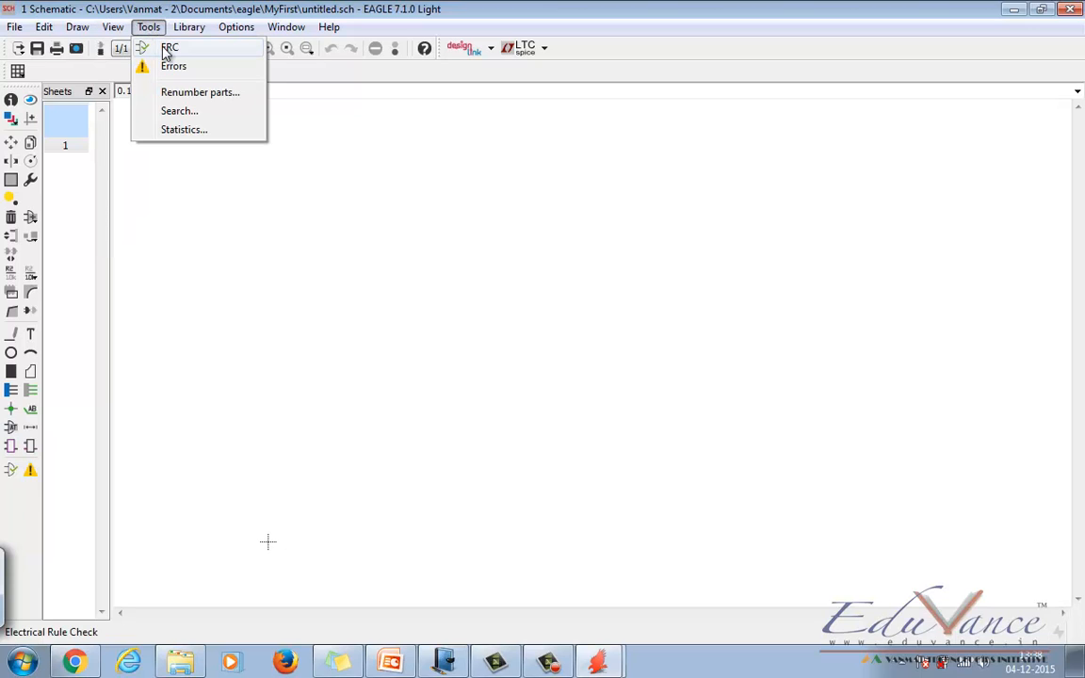
pyautogui.moveTo(173, 66)
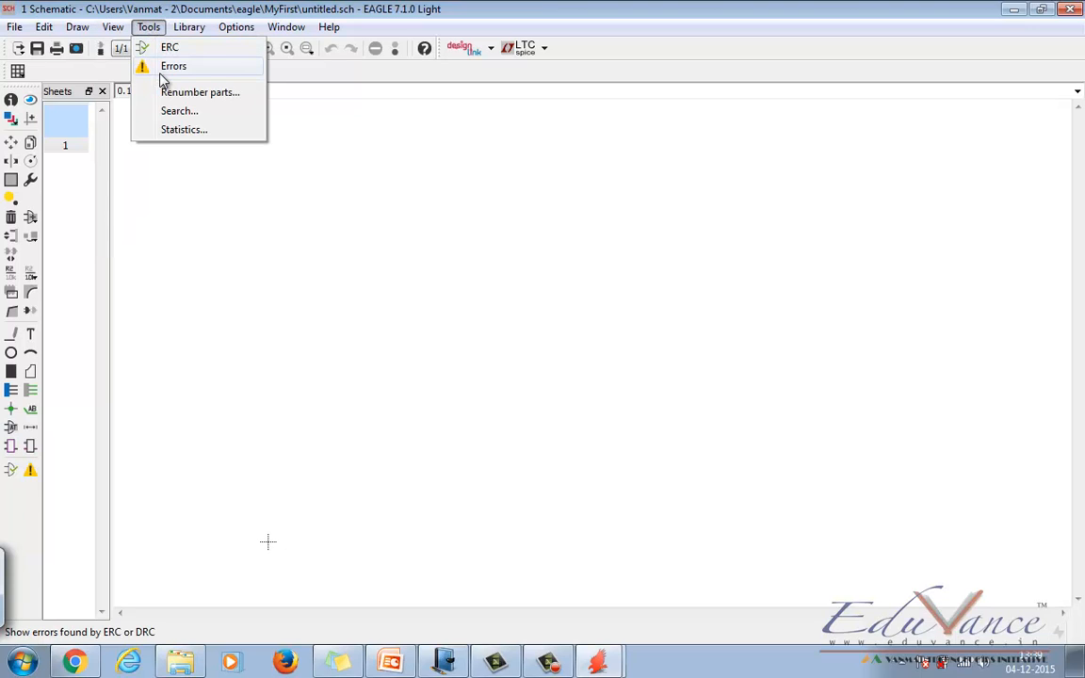
pyautogui.click(189, 26)
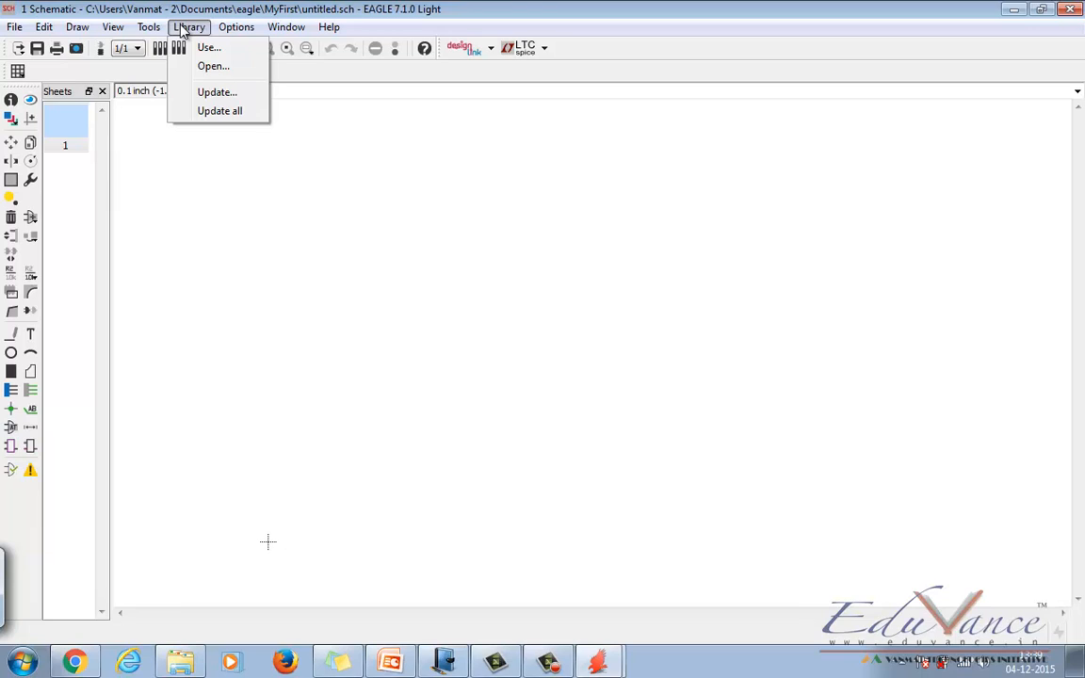
pyautogui.moveTo(218, 111)
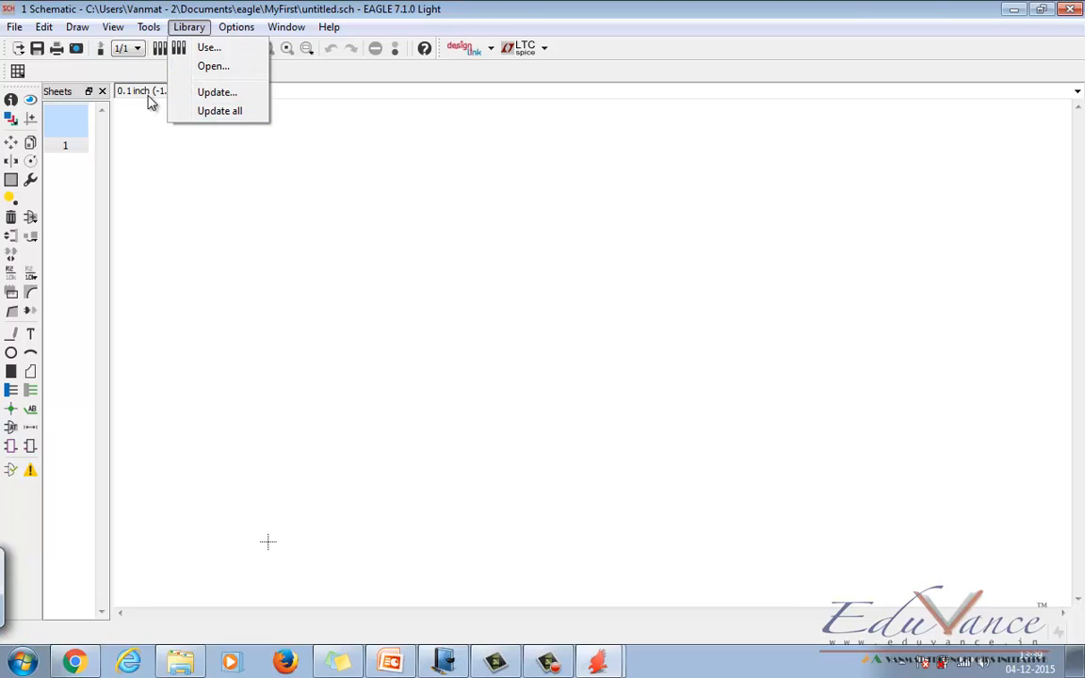
# - Browse the Options menu (Assign, Set, User interface), then the Window menu
pyautogui.click(236, 26)
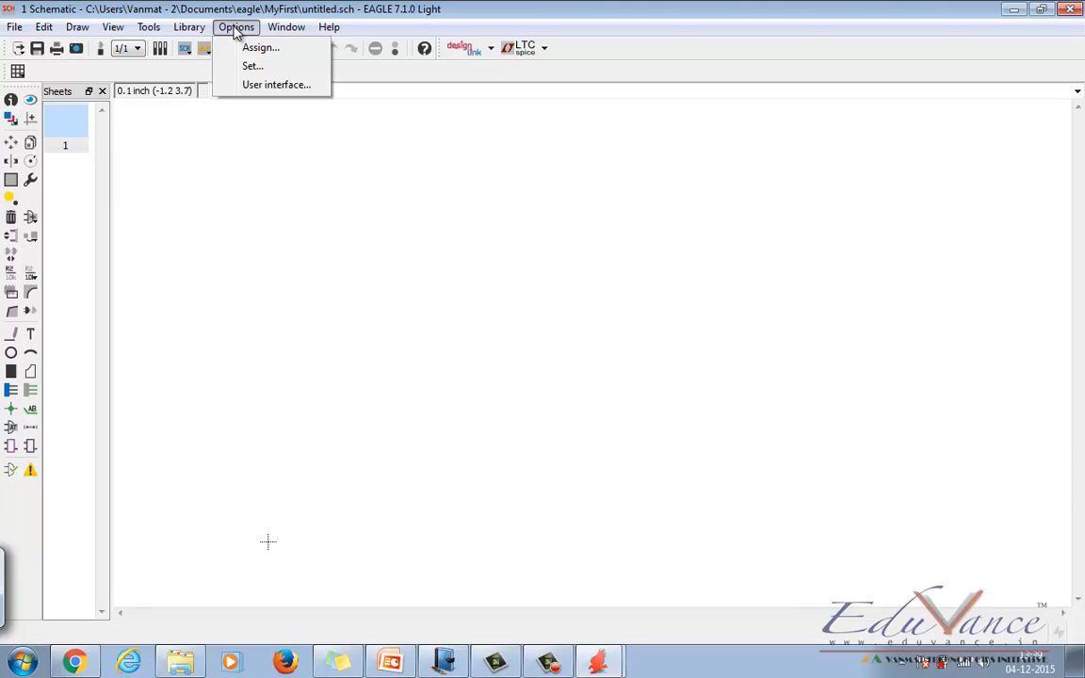
pyautogui.moveTo(252, 65)
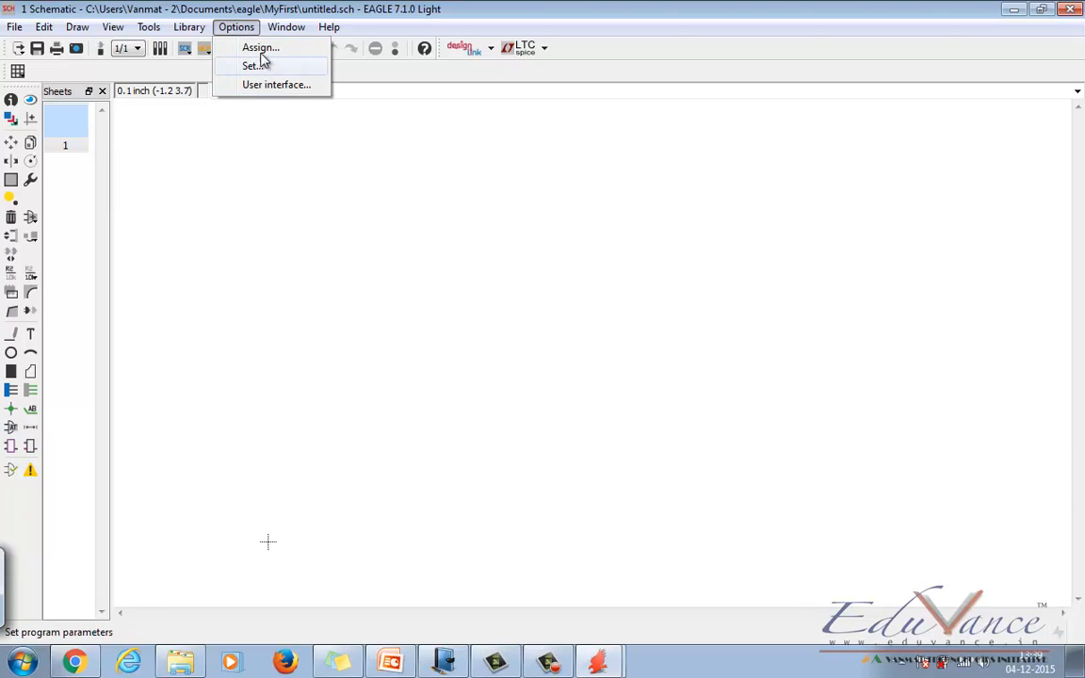
pyautogui.moveTo(259, 84)
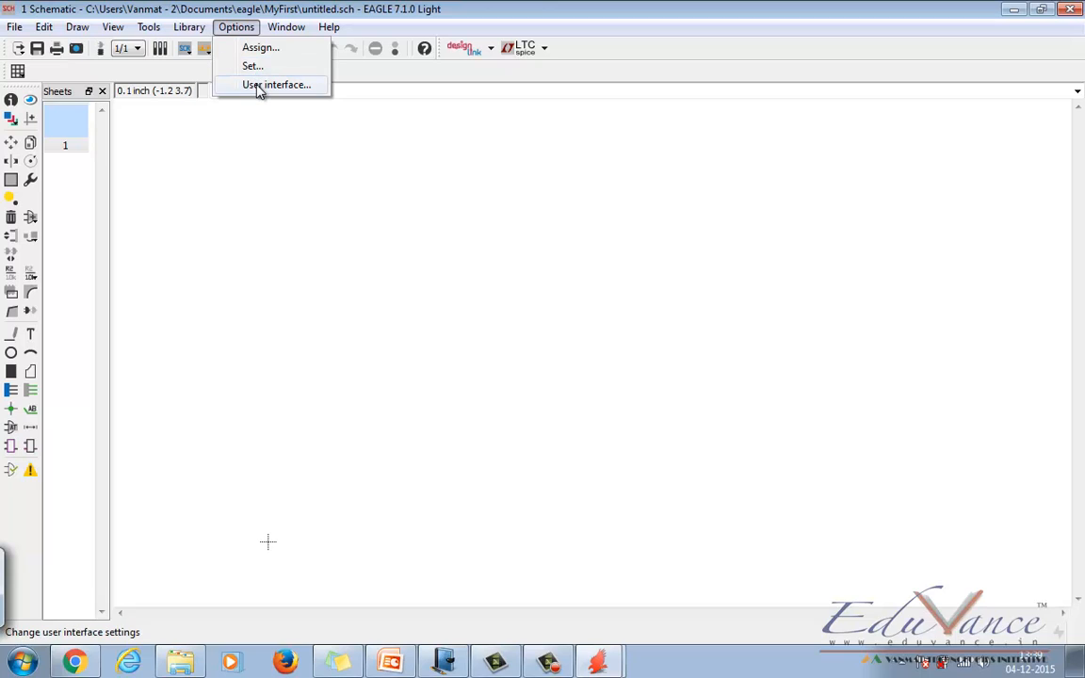
pyautogui.click(287, 27)
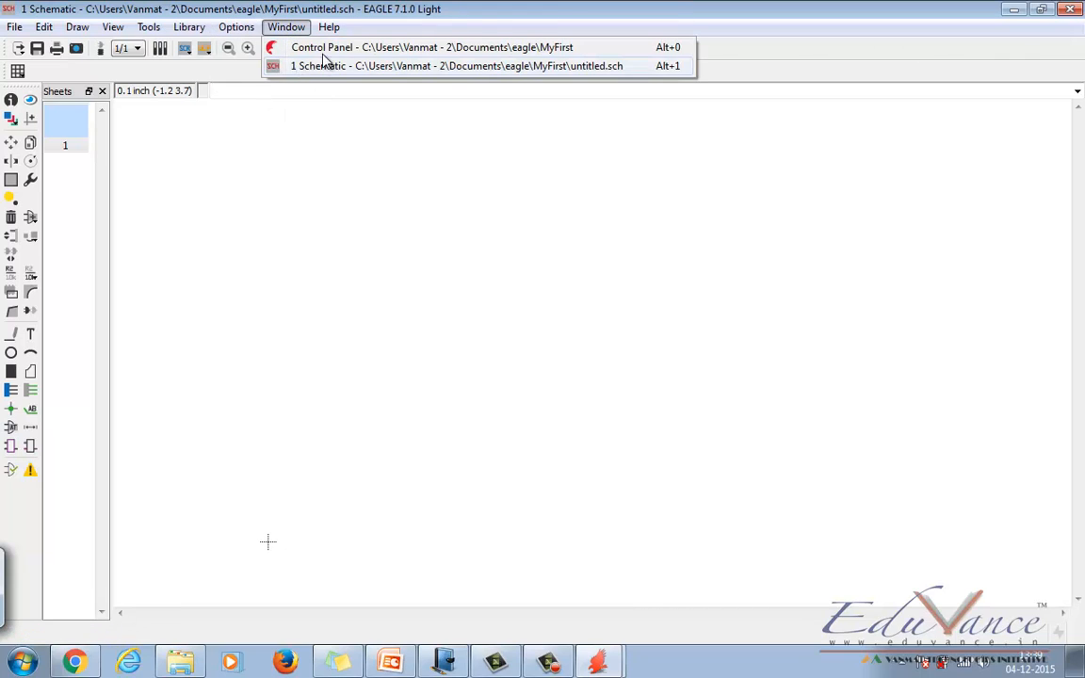
pyautogui.moveTo(325, 66)
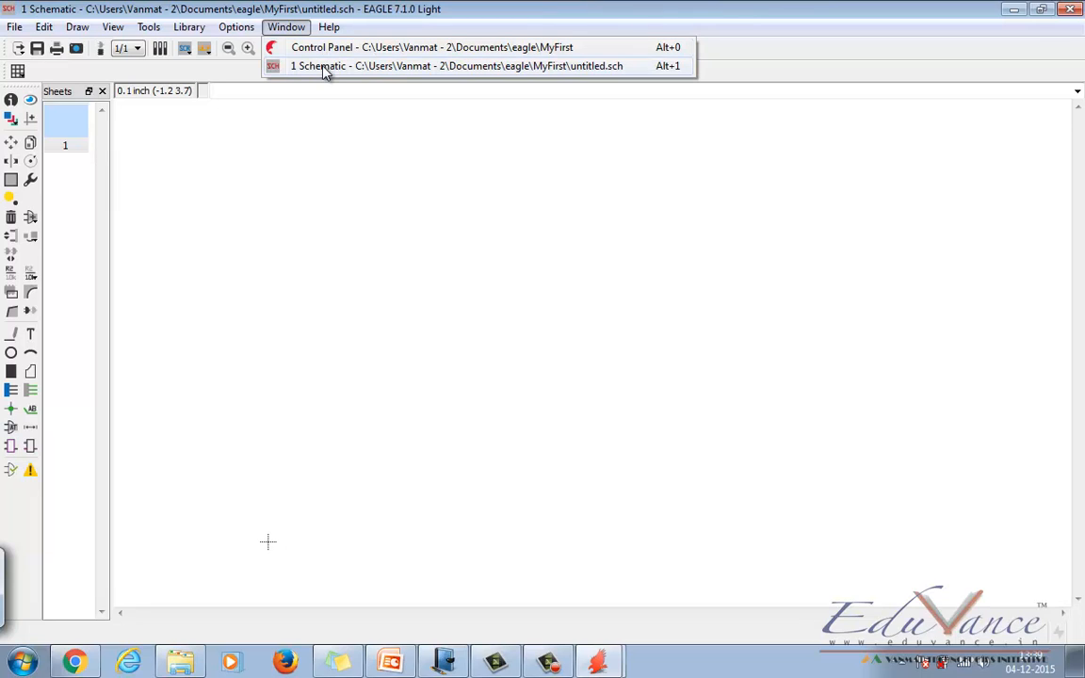
pyautogui.moveTo(324, 154)
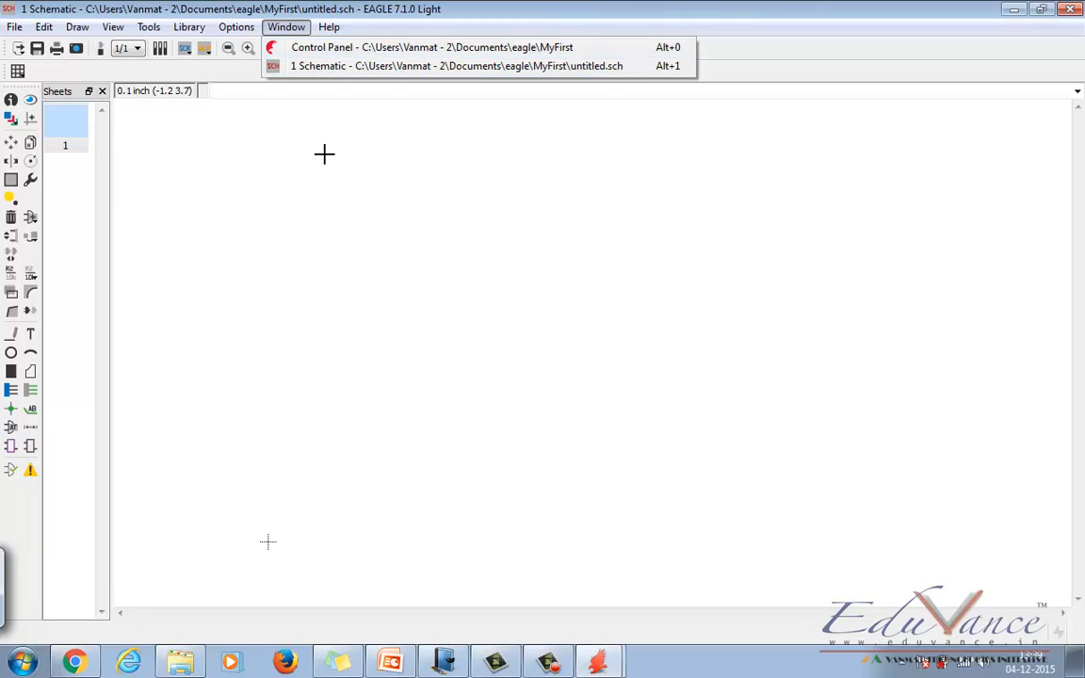
pyautogui.moveTo(318, 101)
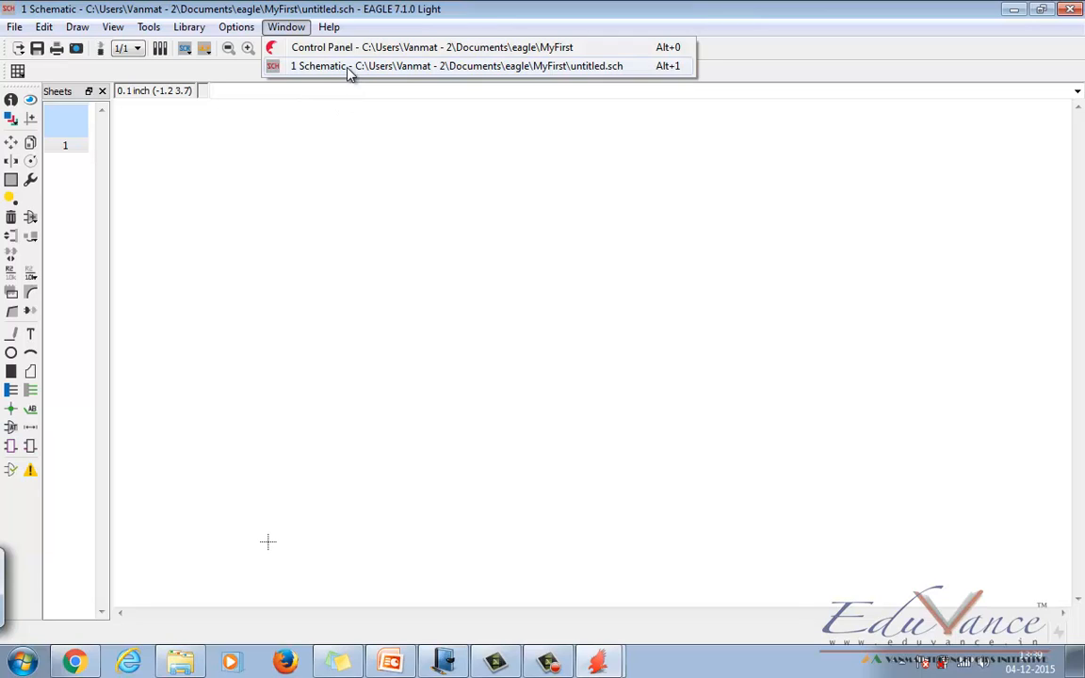
pyautogui.moveTo(441, 105)
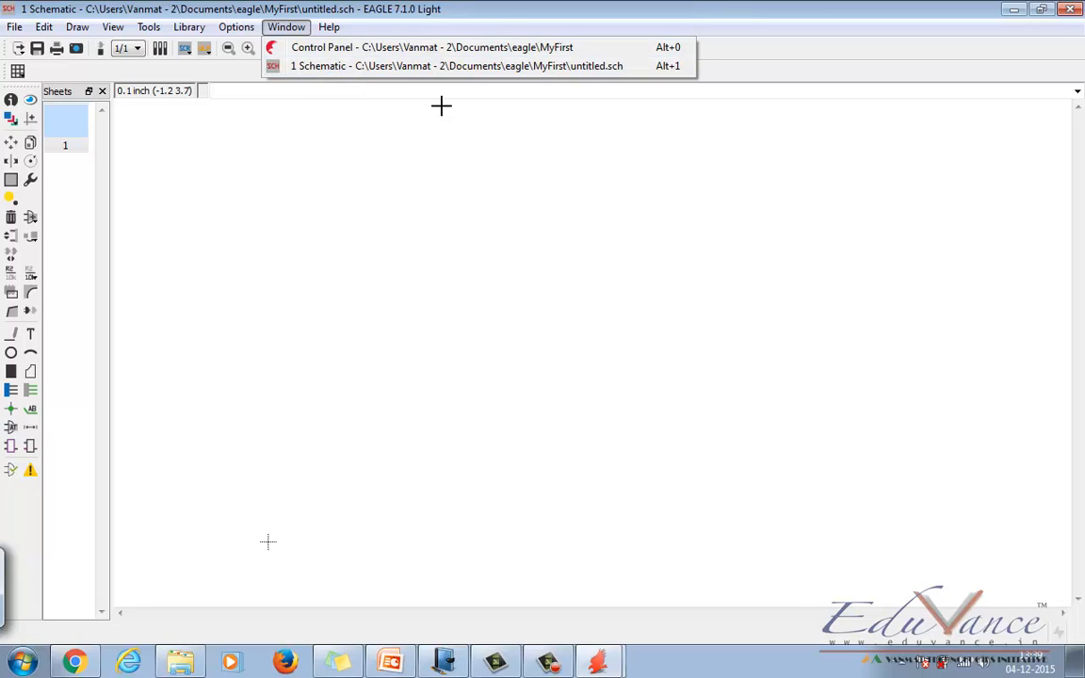
pyautogui.moveTo(324, 76)
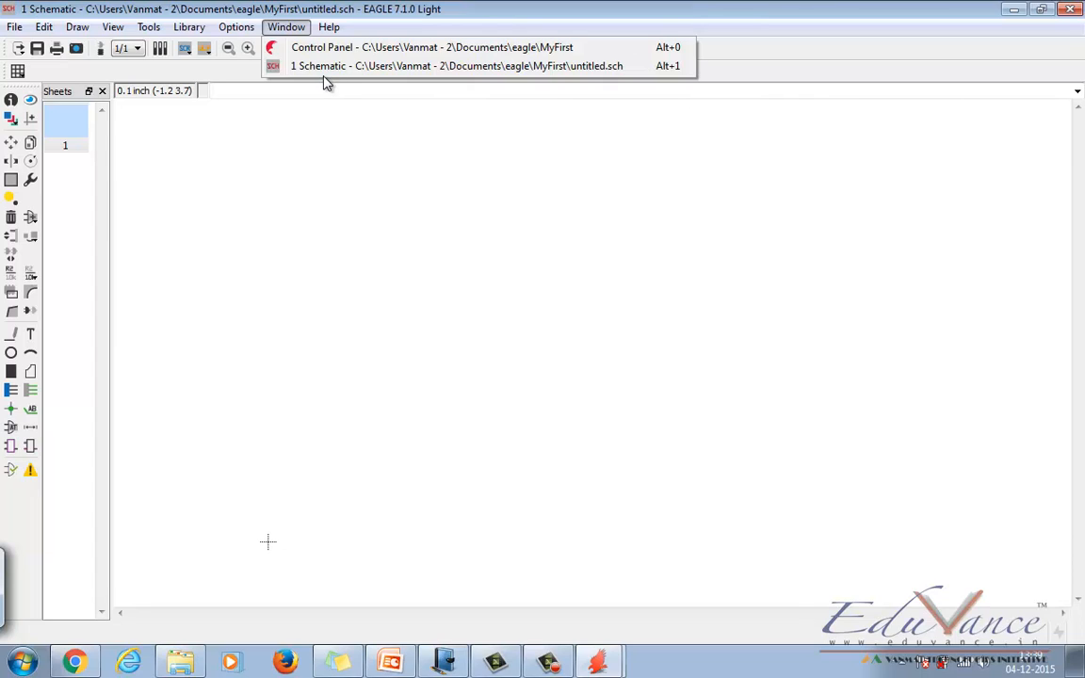